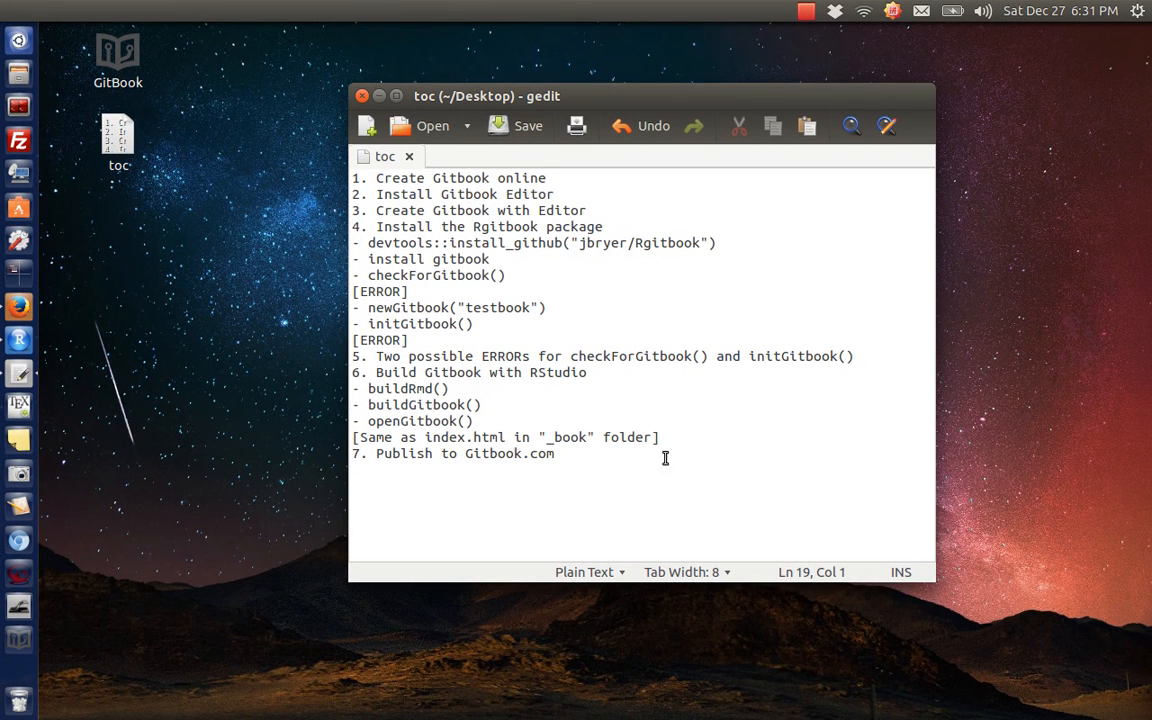
Highlight library(Rgitbook), newGitbook("testbook") and example1.Rmd in the notes, then select README's introduction sentence
{"action": "left_click_drag", "start_coordinate": [375, 372], "coordinate": [456, 372]}
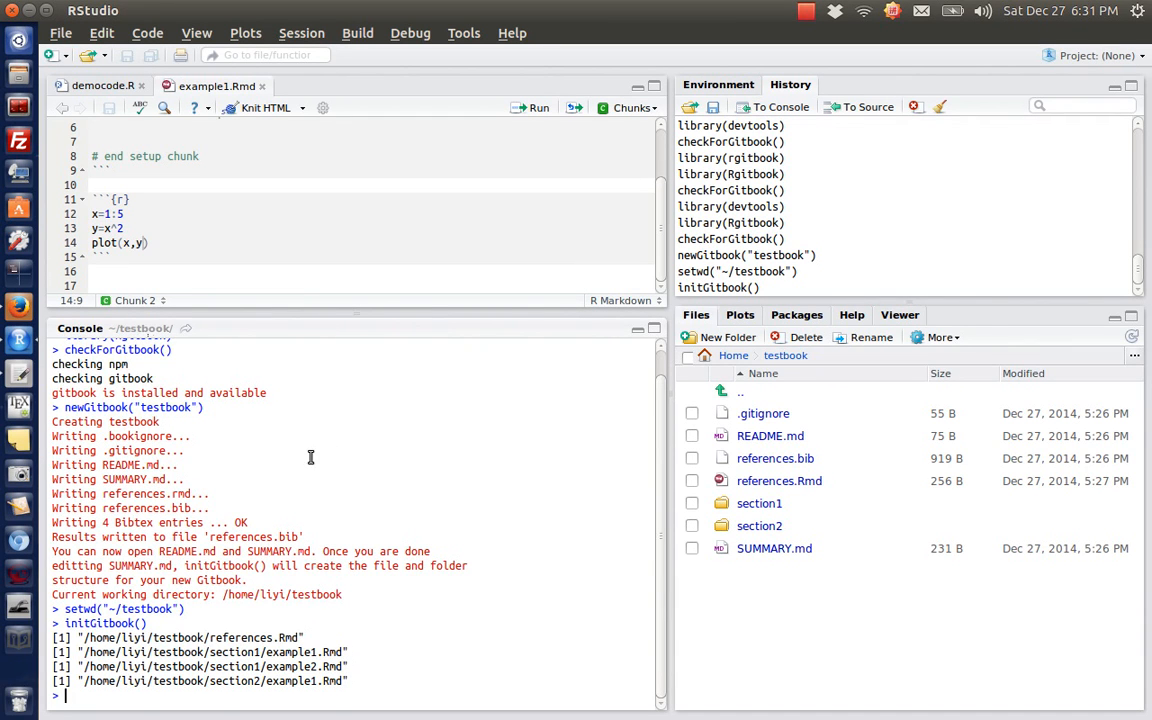
{"action": "scroll", "scroll_direction": "down", "scroll_amount": 3}
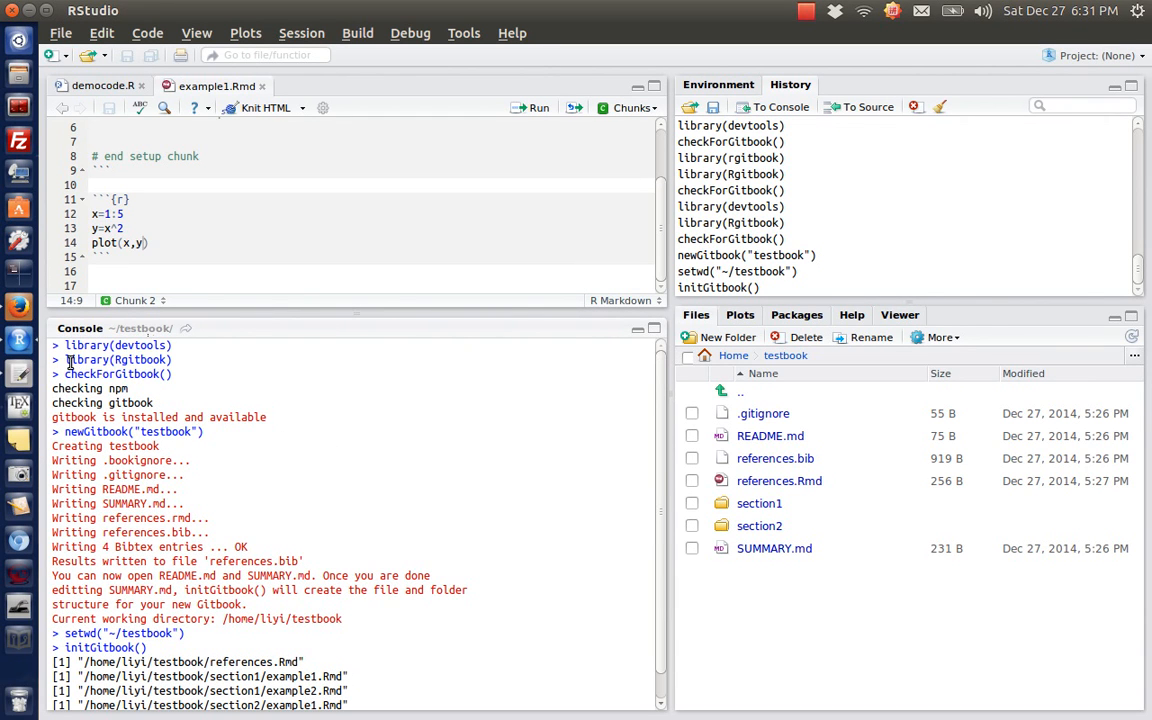
{"action": "double_click", "coordinate": [117, 359]}
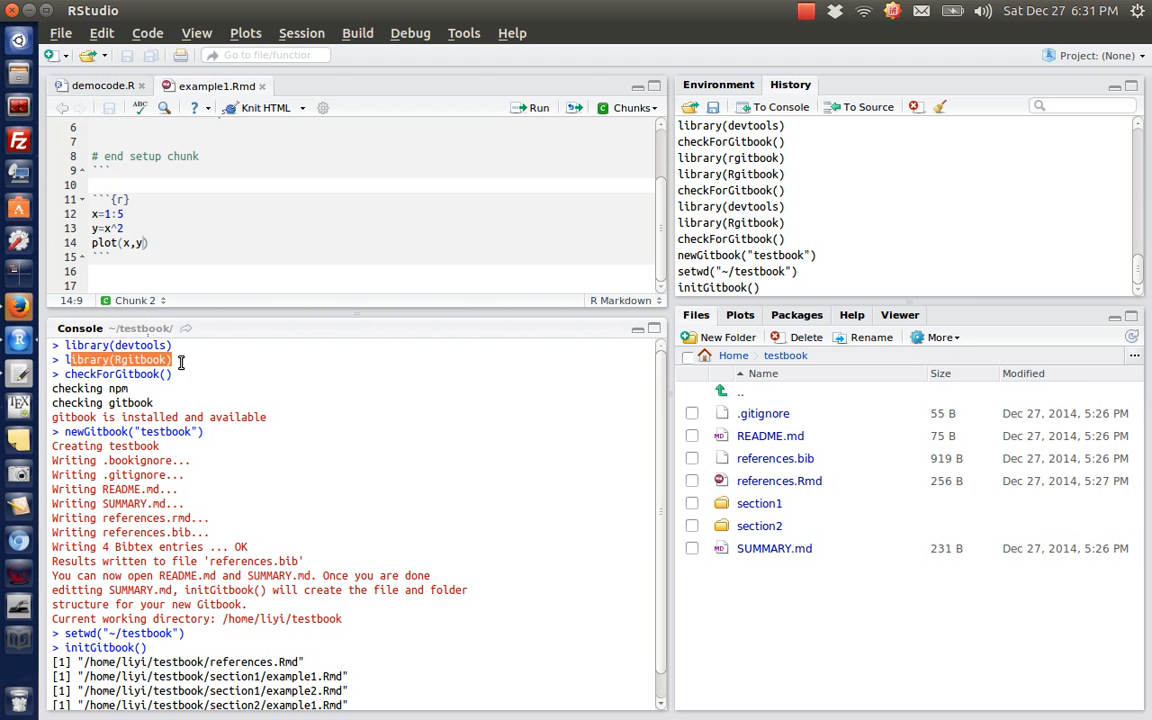
{"action": "scroll", "scroll_direction": "down", "scroll_amount": 3}
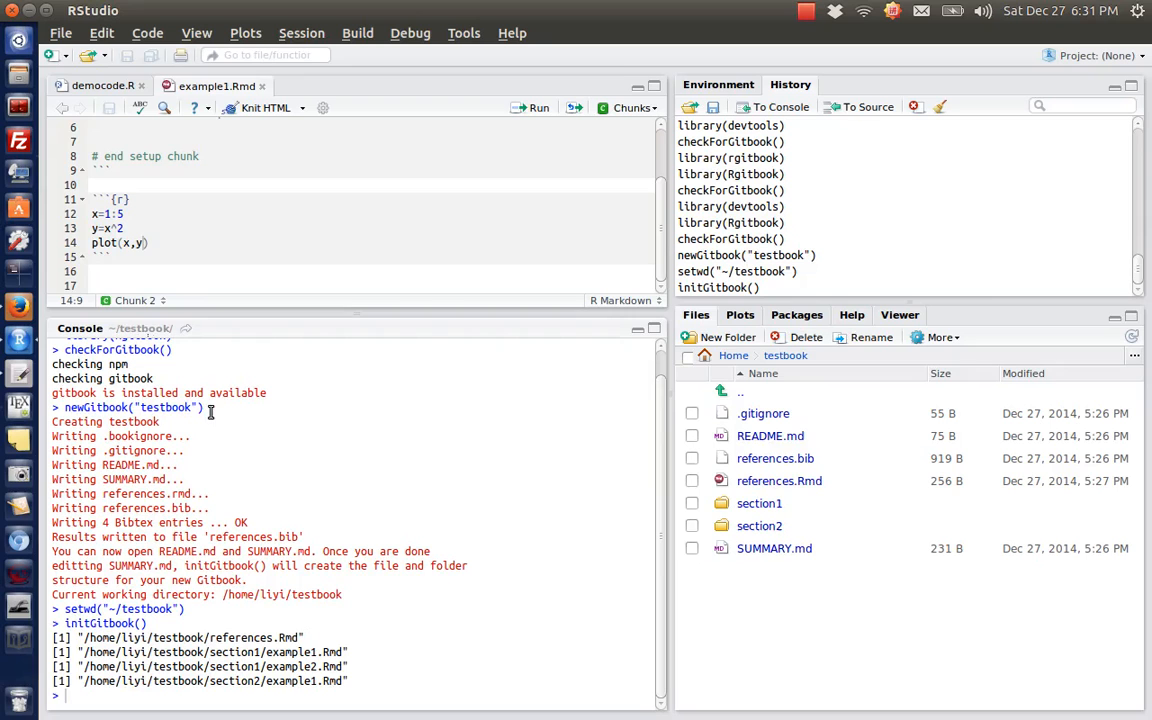
{"action": "double_click", "coordinate": [130, 407]}
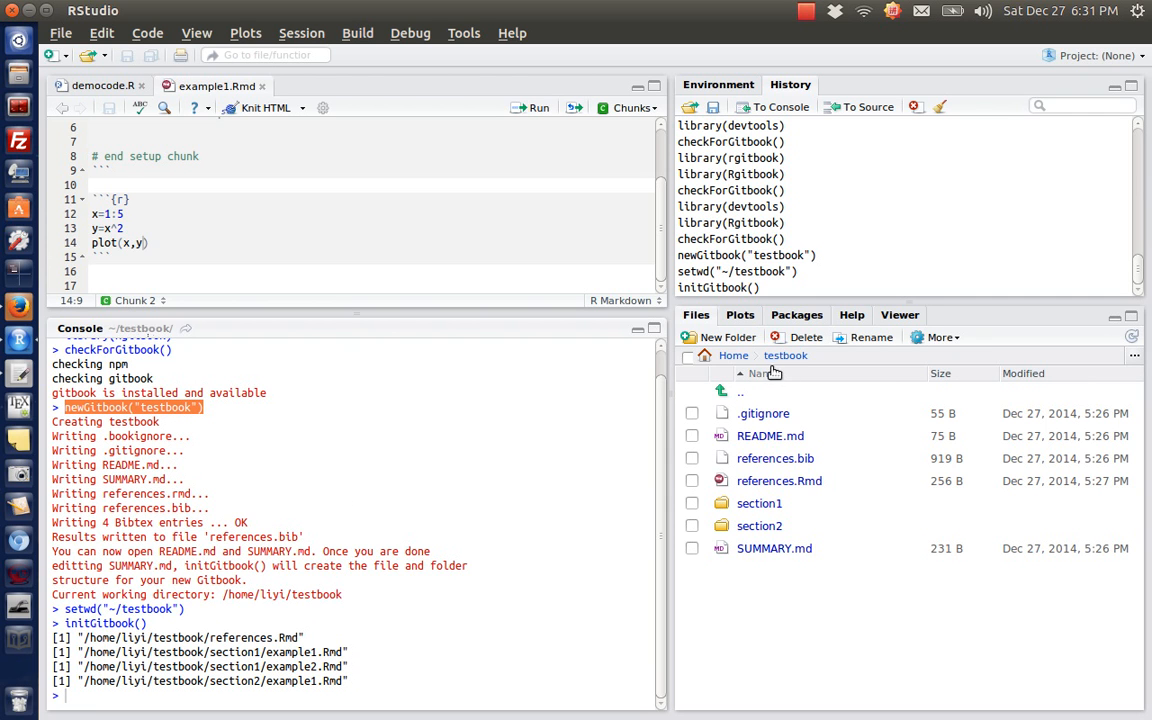
{"action": "mouse_move", "coordinate": [786, 355]}
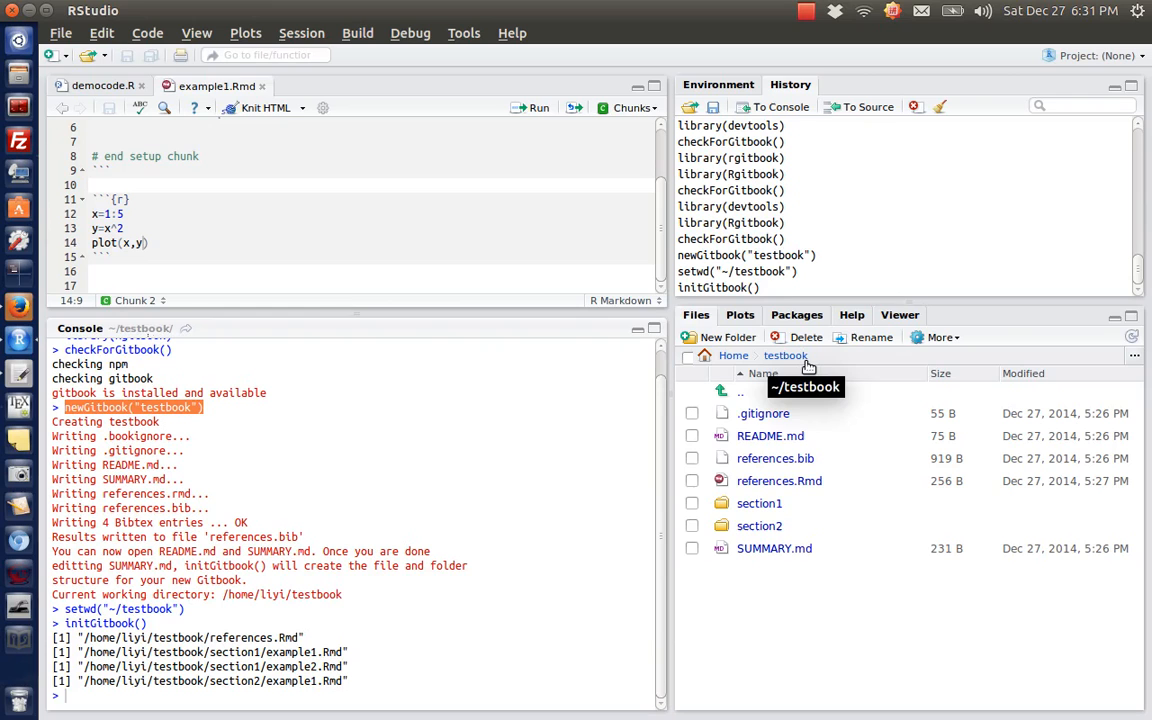
{"action": "mouse_move", "coordinate": [810, 452]}
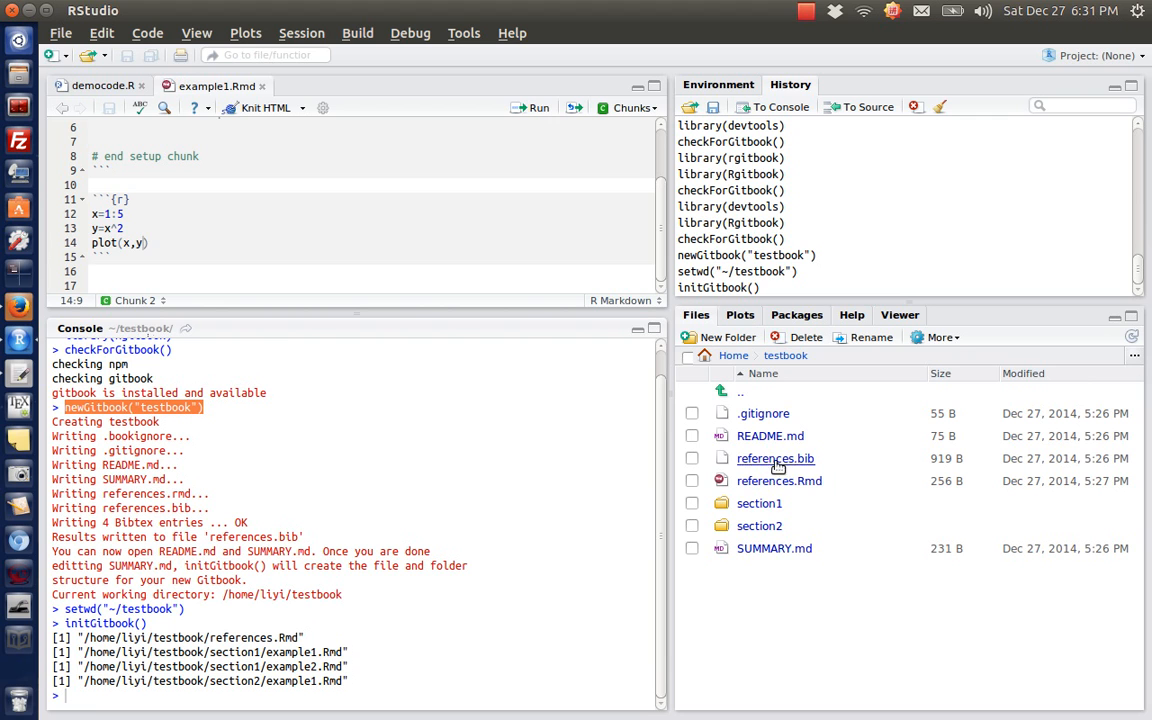
{"action": "mouse_move", "coordinate": [778, 452]}
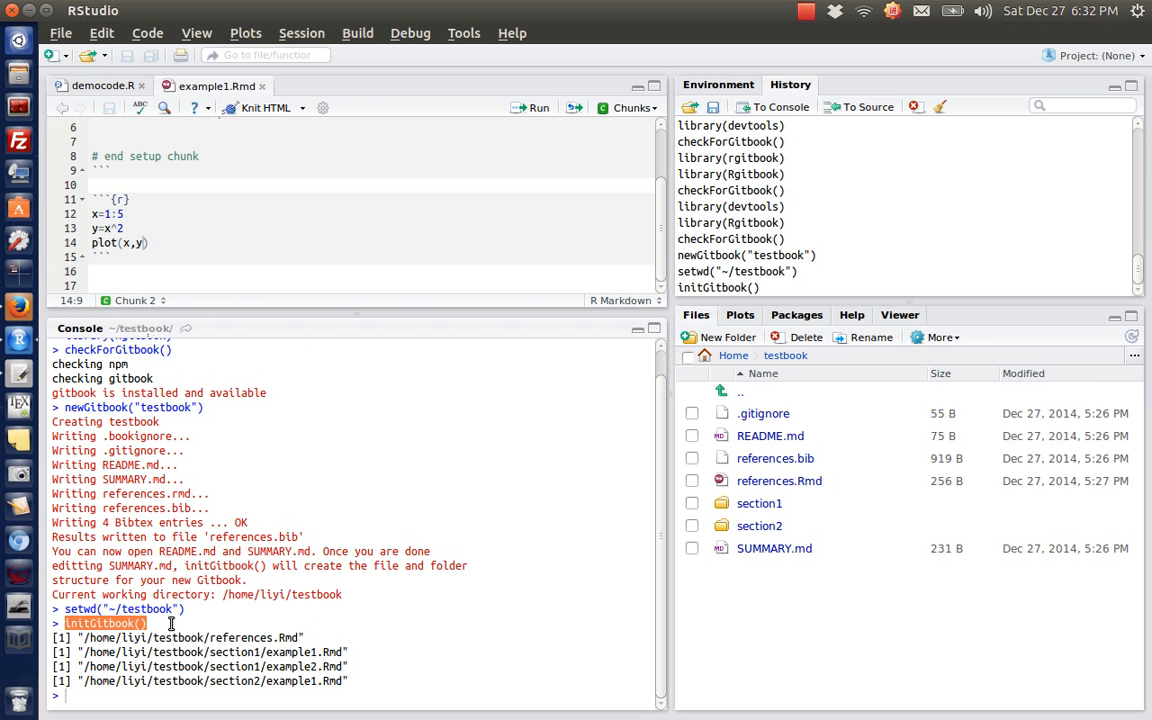
{"action": "mouse_move", "coordinate": [381, 653]}
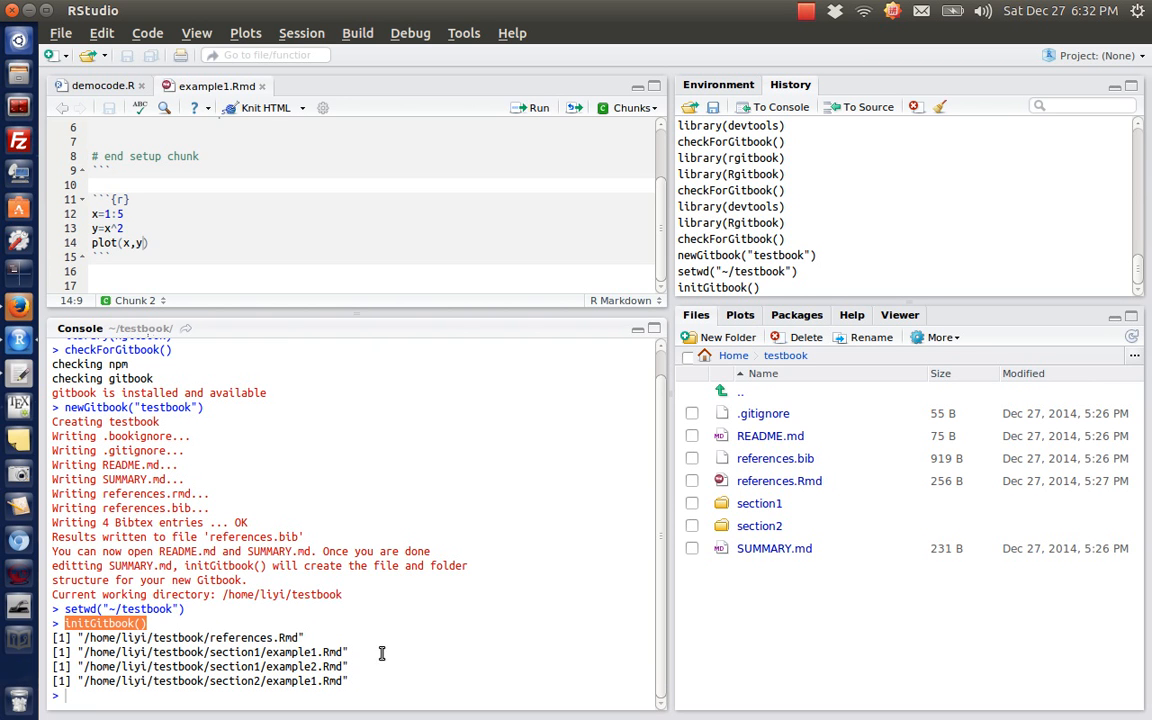
{"action": "mouse_move", "coordinate": [346, 666]}
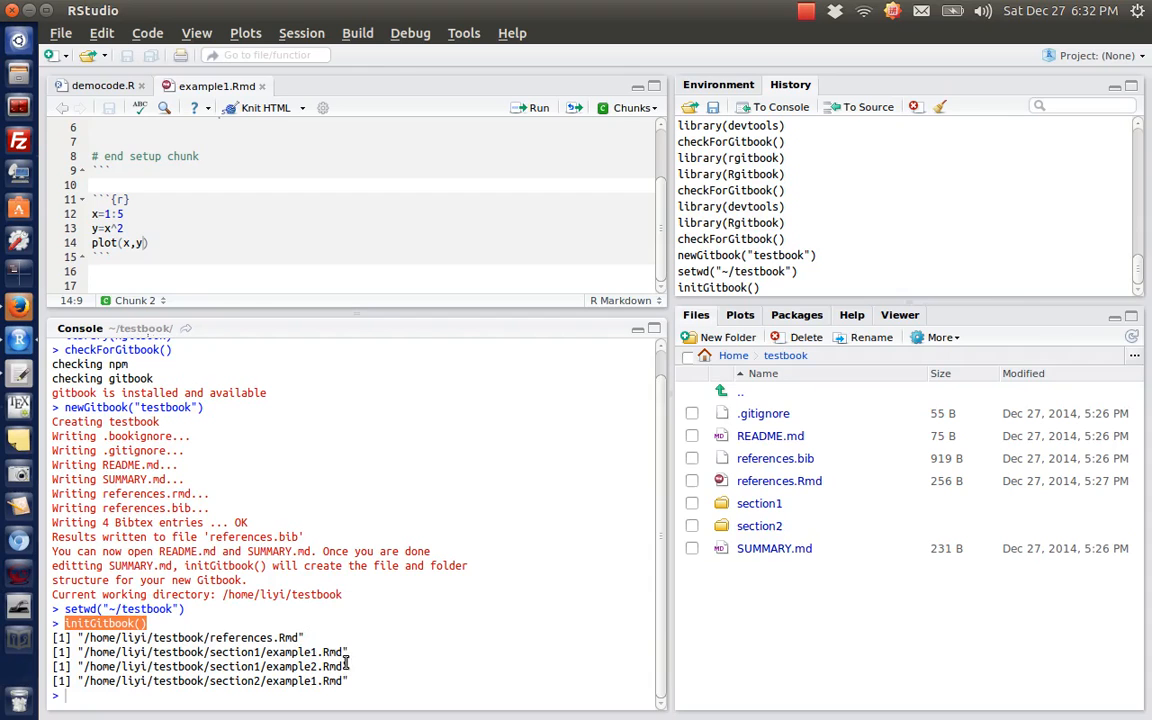
{"action": "double_click", "coordinate": [310, 651]}
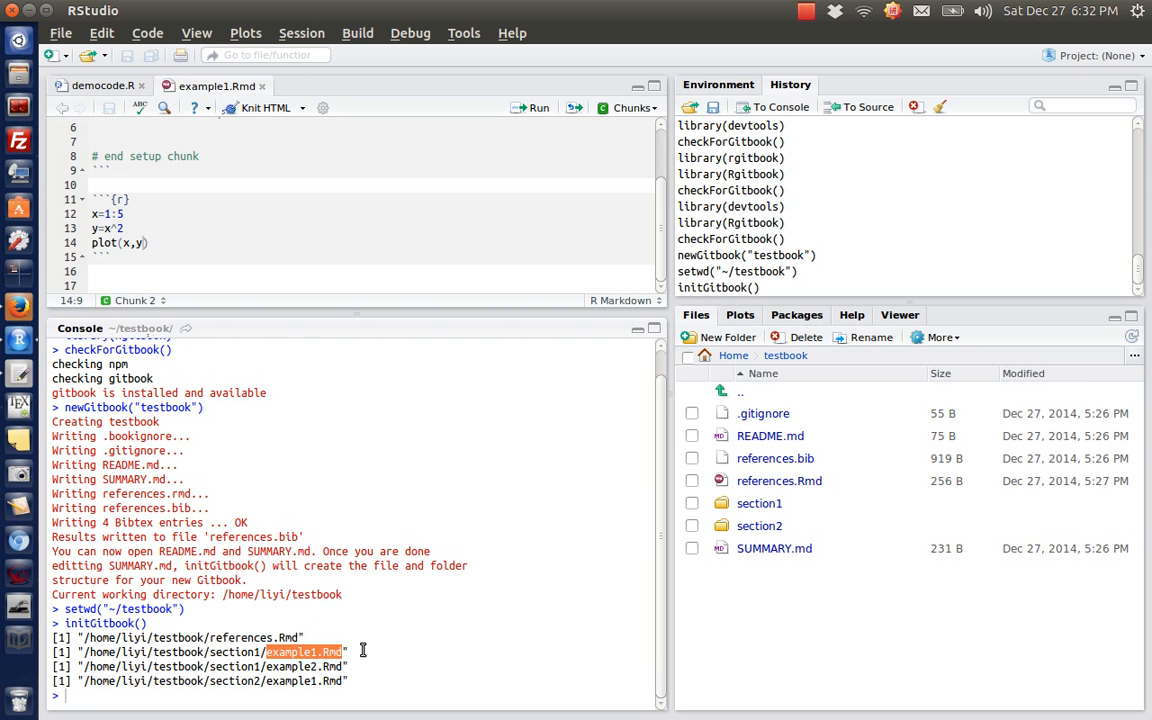
{"action": "mouse_move", "coordinate": [787, 522]}
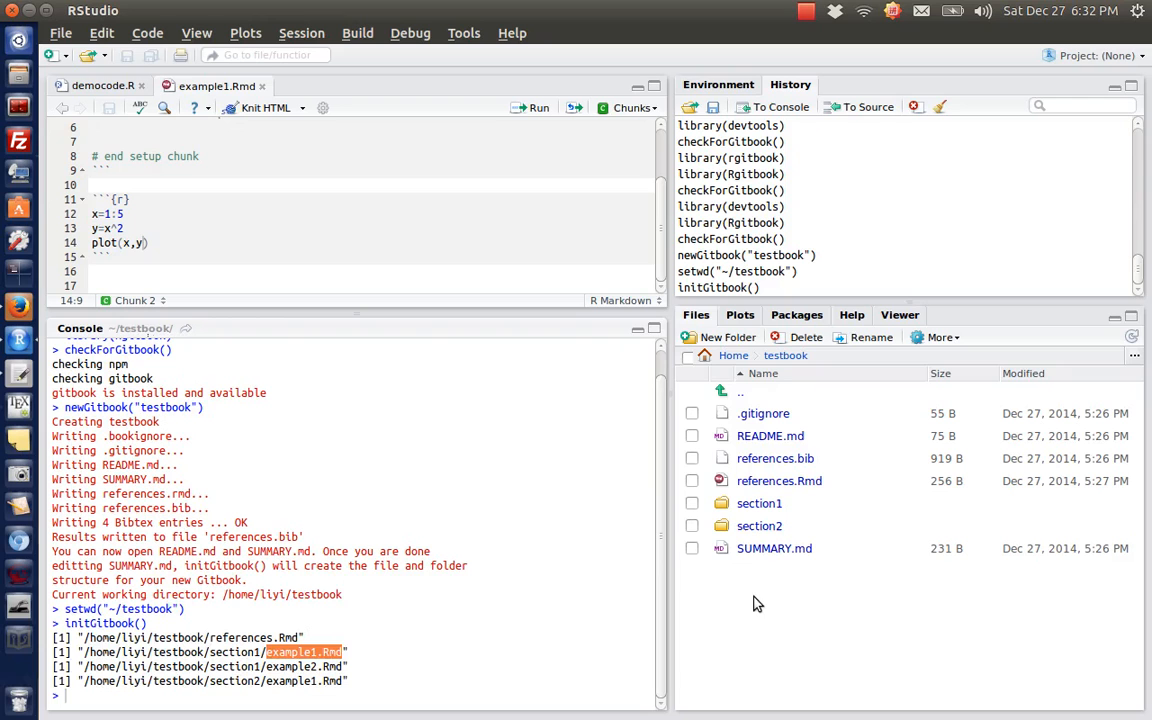
{"action": "mouse_move", "coordinate": [780, 452]}
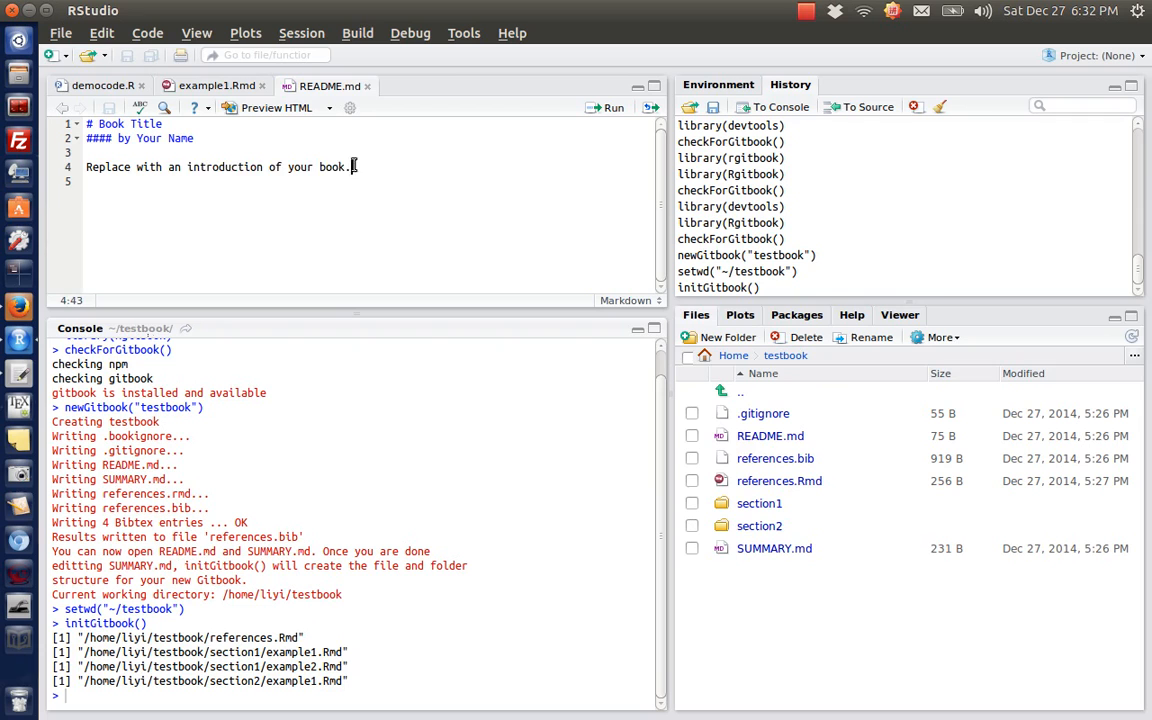
{"action": "triple_click", "coordinate": [218, 167]}
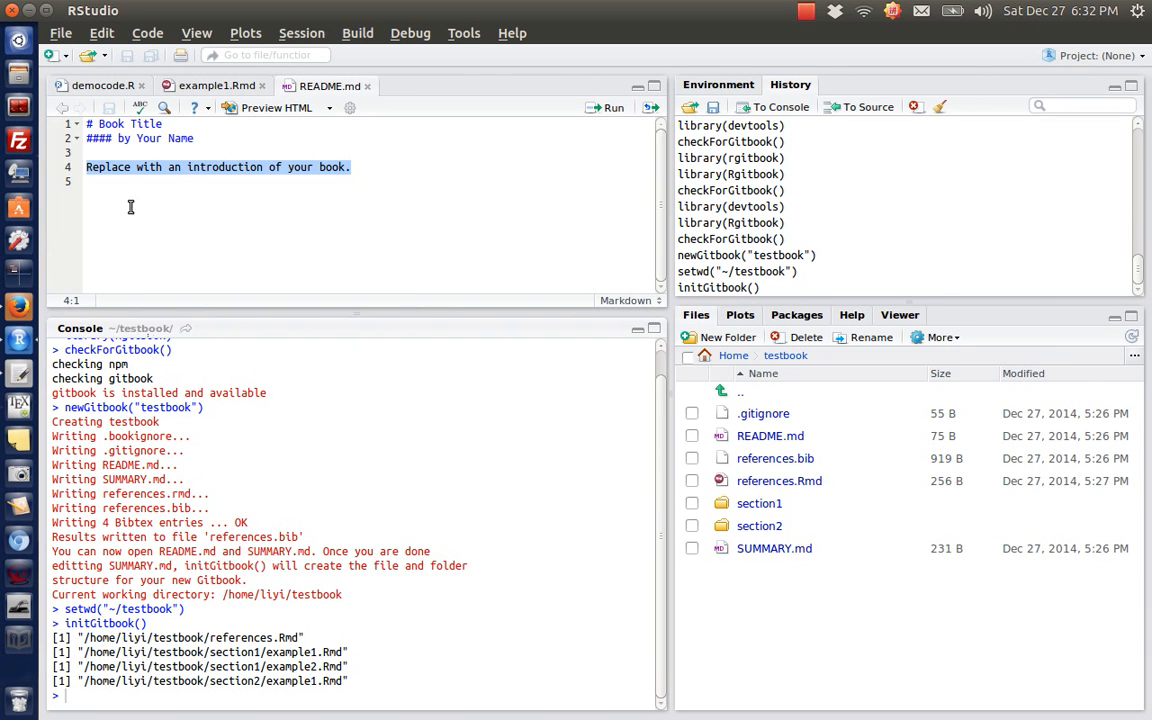
{"action": "mouse_move", "coordinate": [217, 197]}
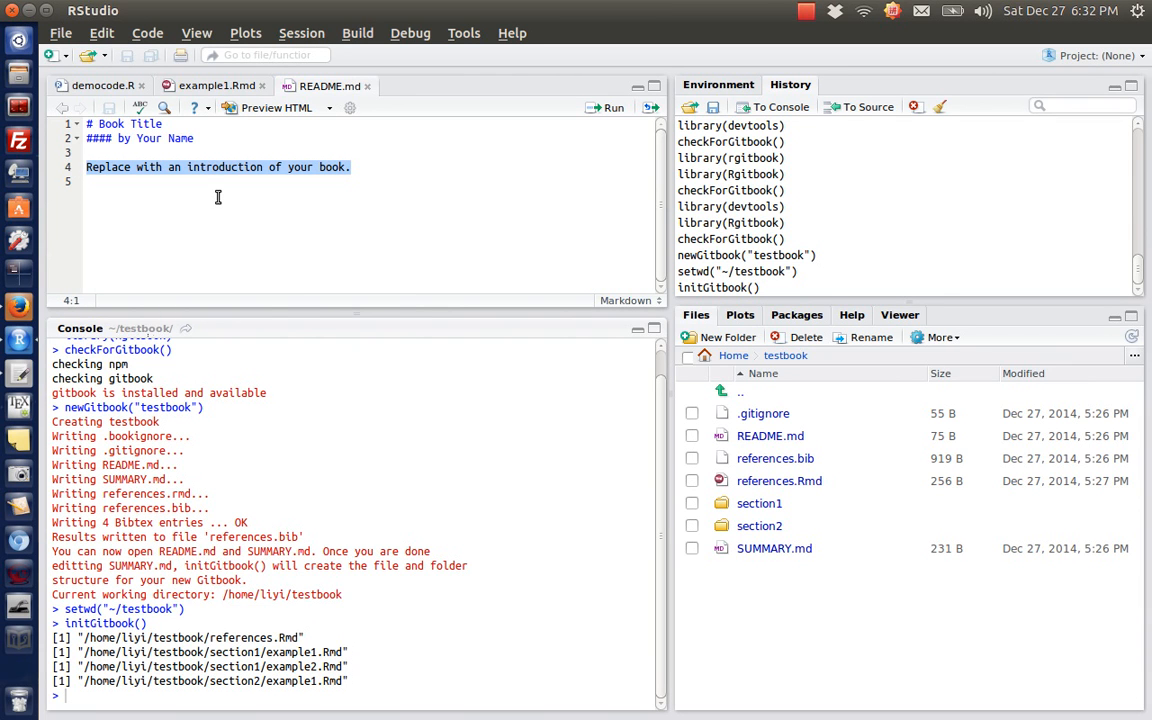
{"action": "mouse_move", "coordinate": [325, 253]}
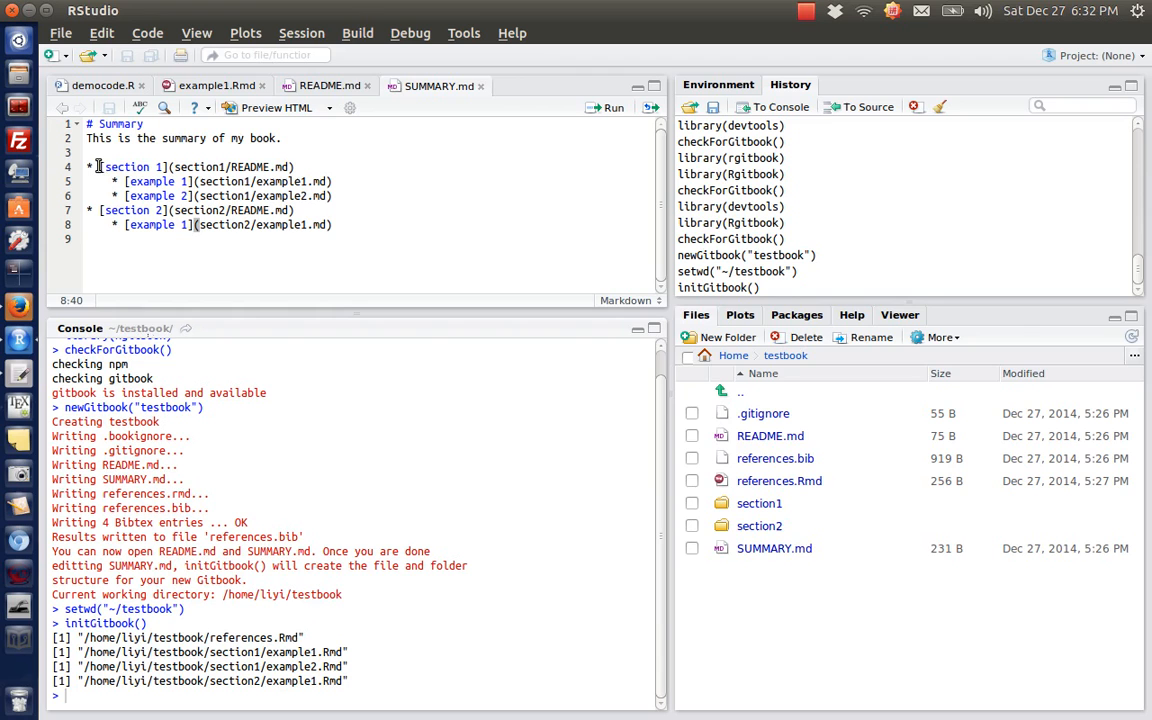
Review SUMMARY.md's section 1 and section 2 example links, then close it
{"action": "left_click", "coordinate": [131, 181]}
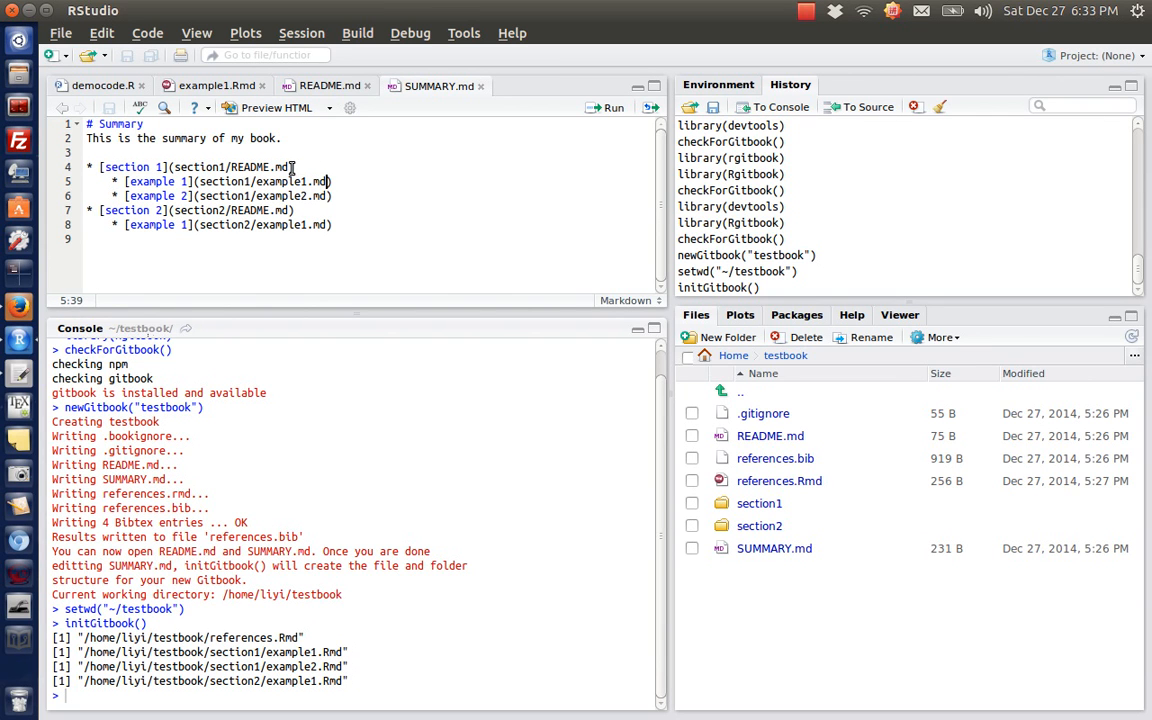
{"action": "double_click", "coordinate": [230, 167]}
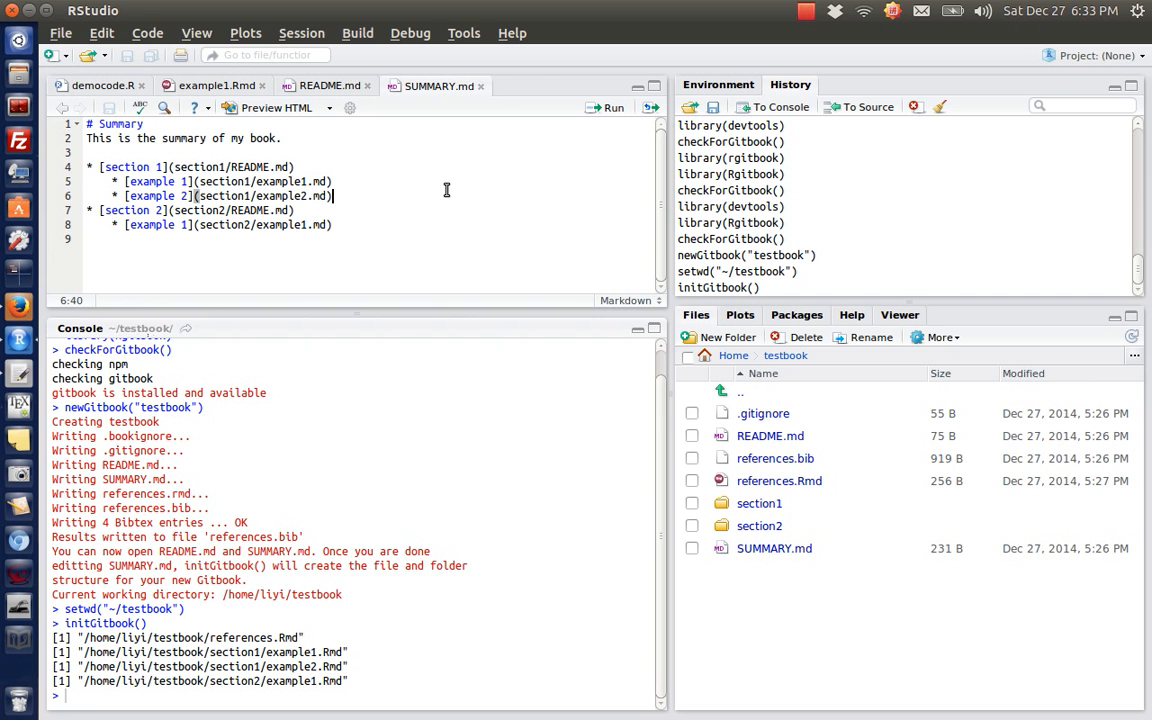
{"action": "mouse_move", "coordinate": [470, 107]}
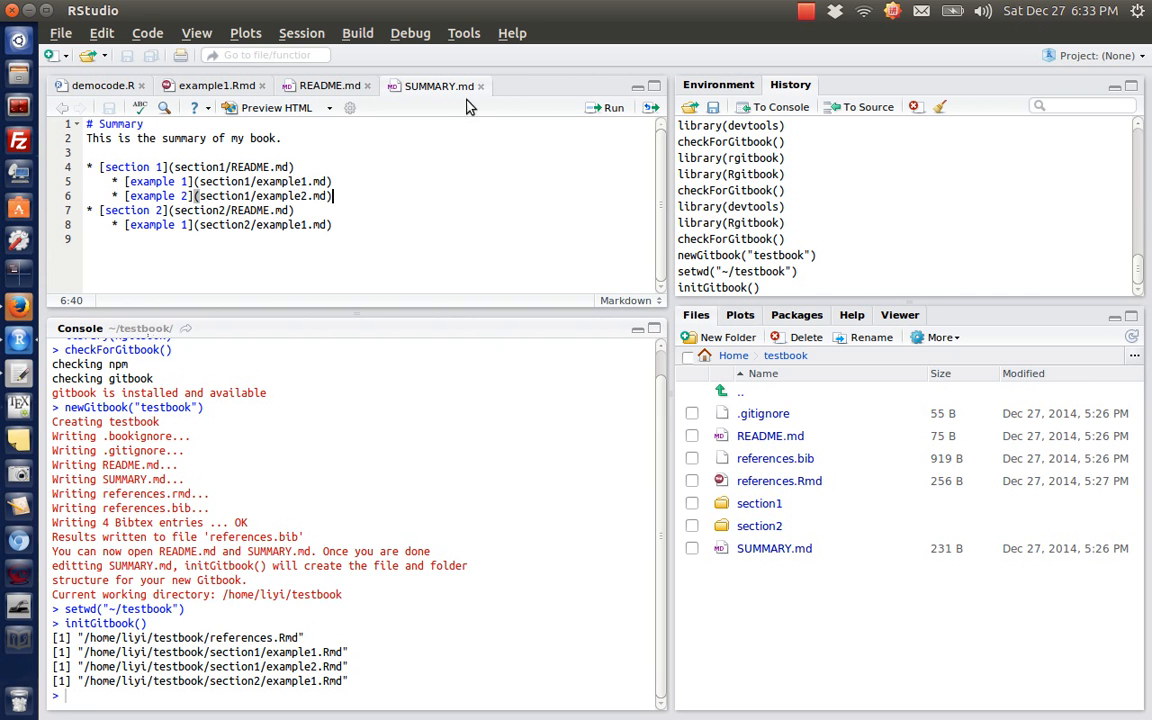
{"action": "left_click", "coordinate": [217, 85]}
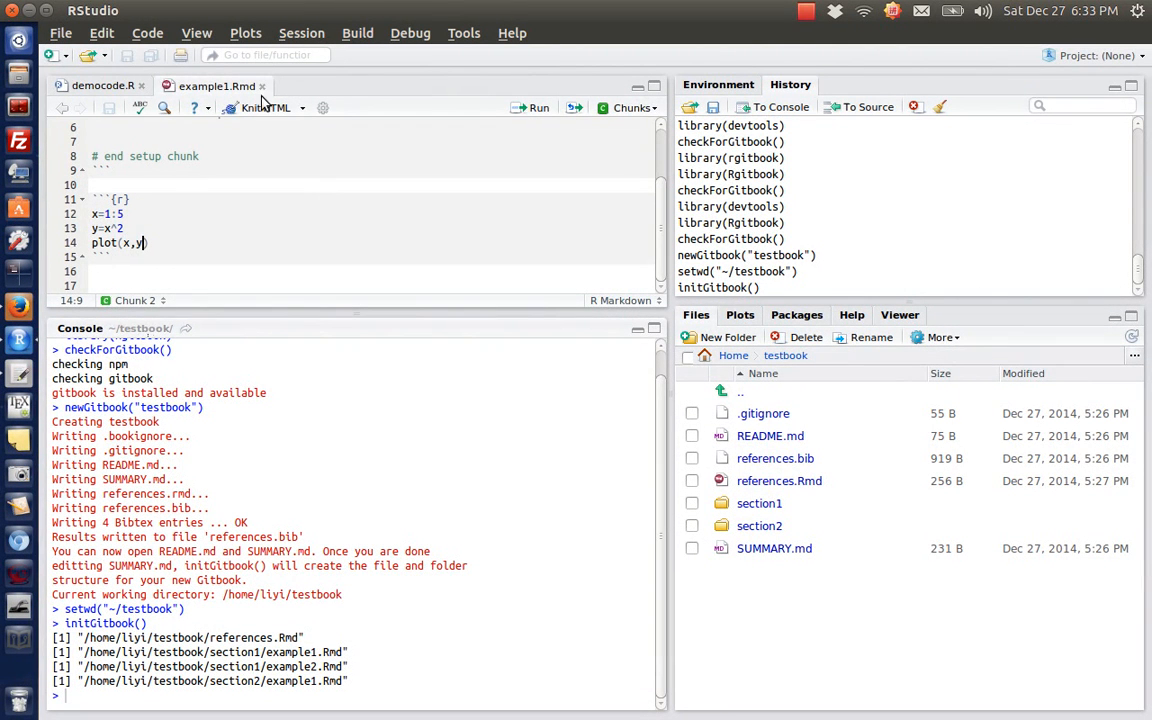
{"action": "mouse_move", "coordinate": [320, 331]}
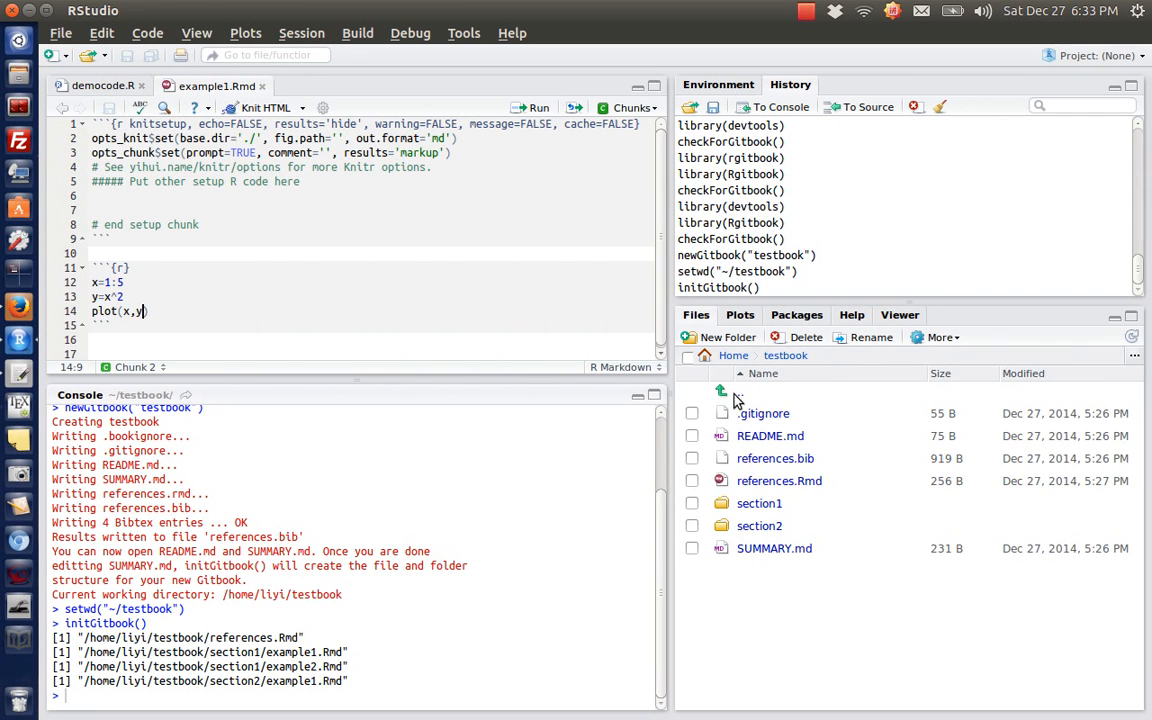
Add the line 'Add some content' above the plotting chunk in example1.Rmd and save
{"action": "left_click", "coordinate": [759, 503]}
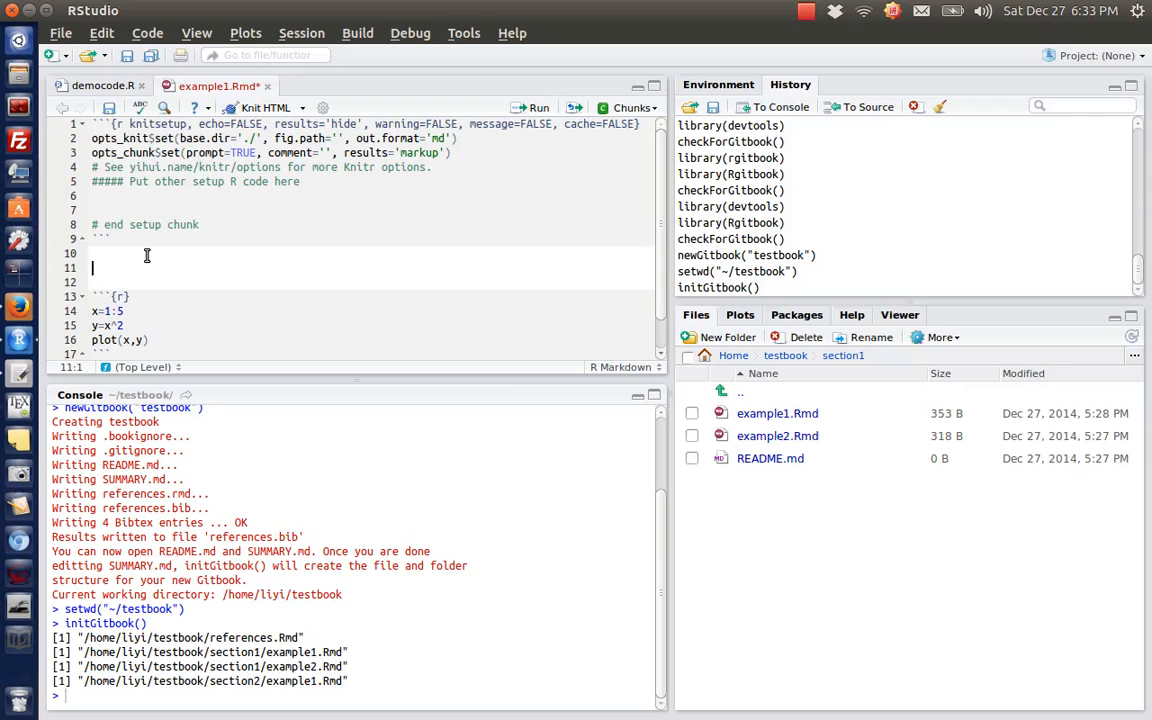
{"action": "type", "text": "Add some"}
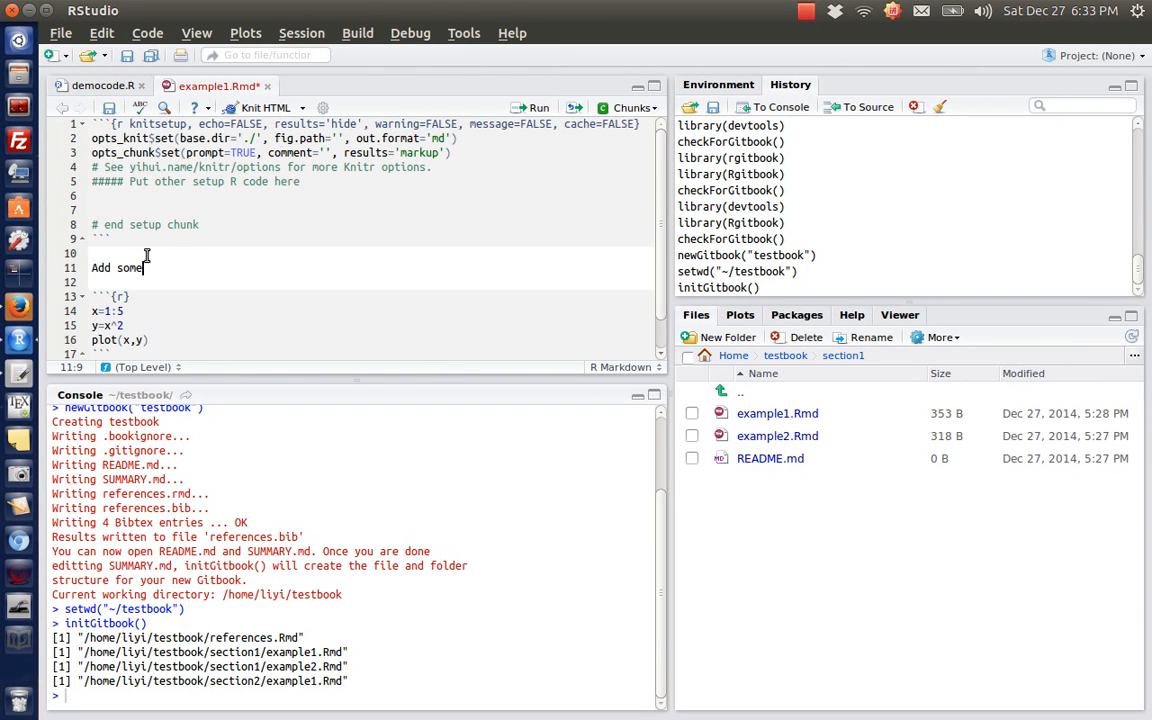
{"action": "type", "text": "content"}
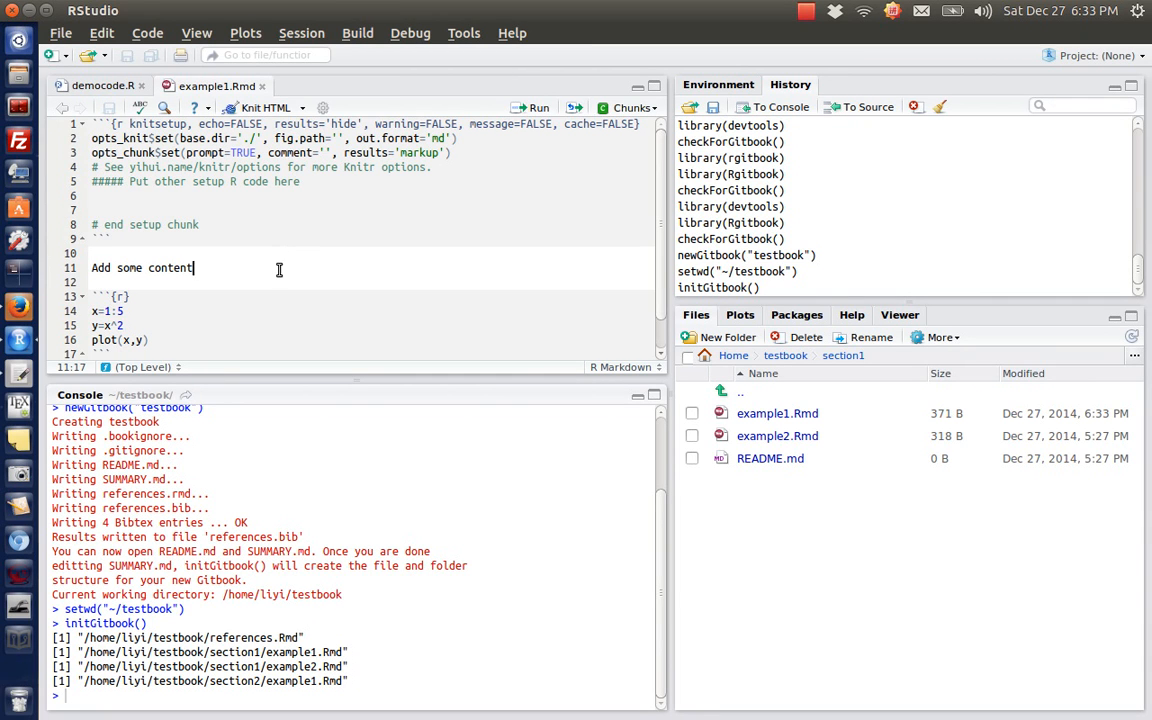
{"action": "mouse_move", "coordinate": [250, 240]}
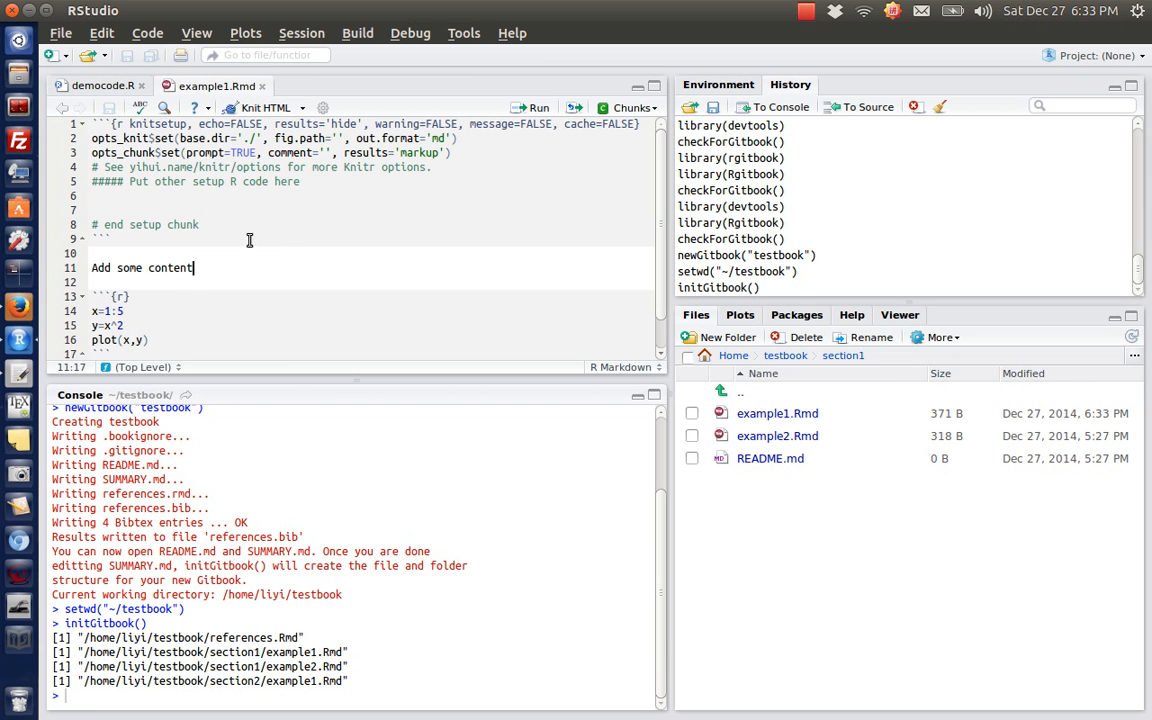
{"action": "mouse_move", "coordinate": [25, 377]}
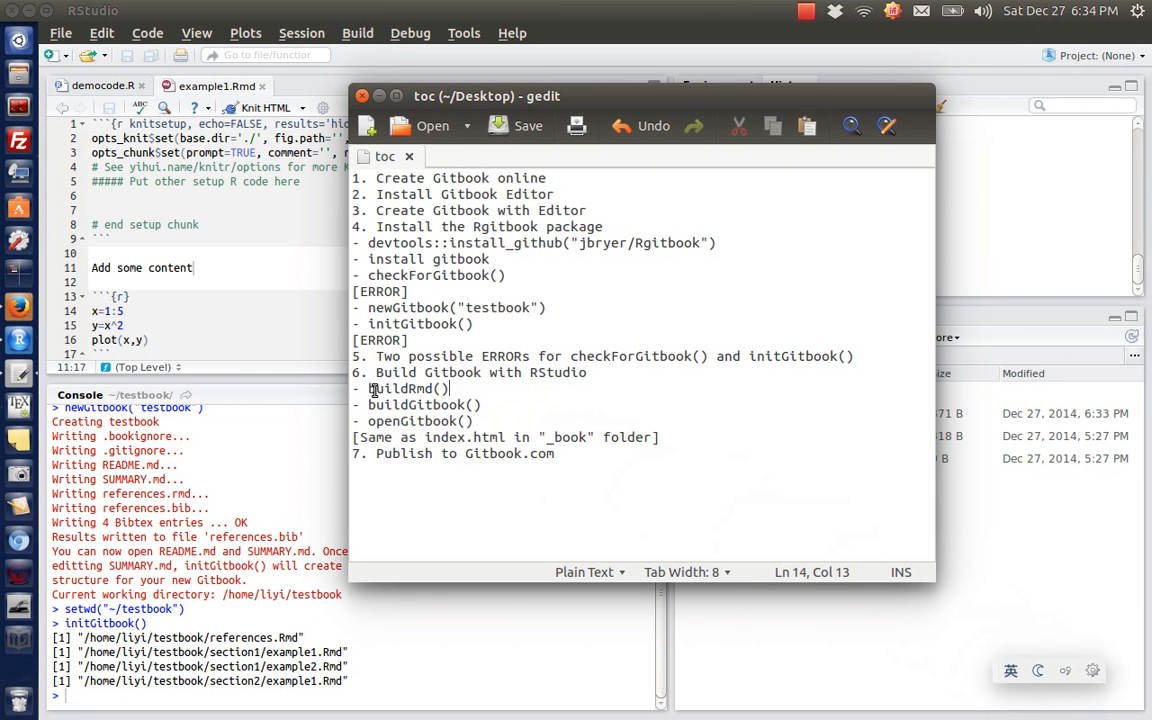
Run buildRmd() in the console to generate example1.md, example2.md and the figure folder
{"action": "double_click", "coordinate": [402, 388]}
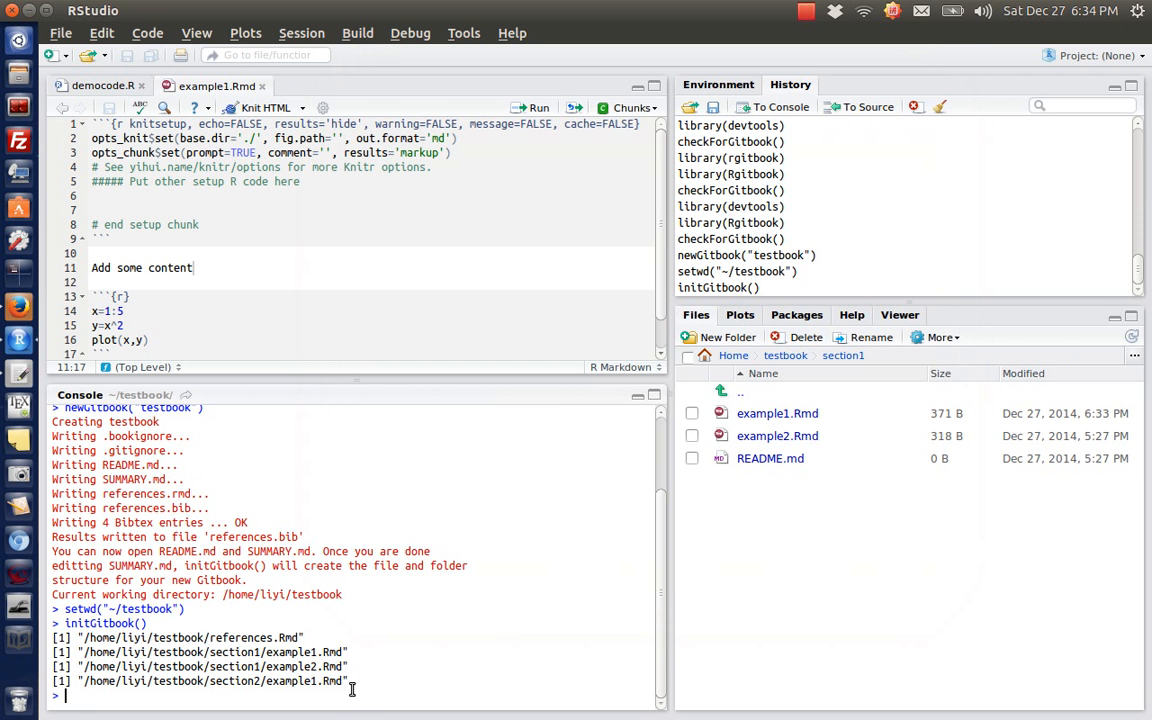
{"action": "type", "text": "buildRmd()"}
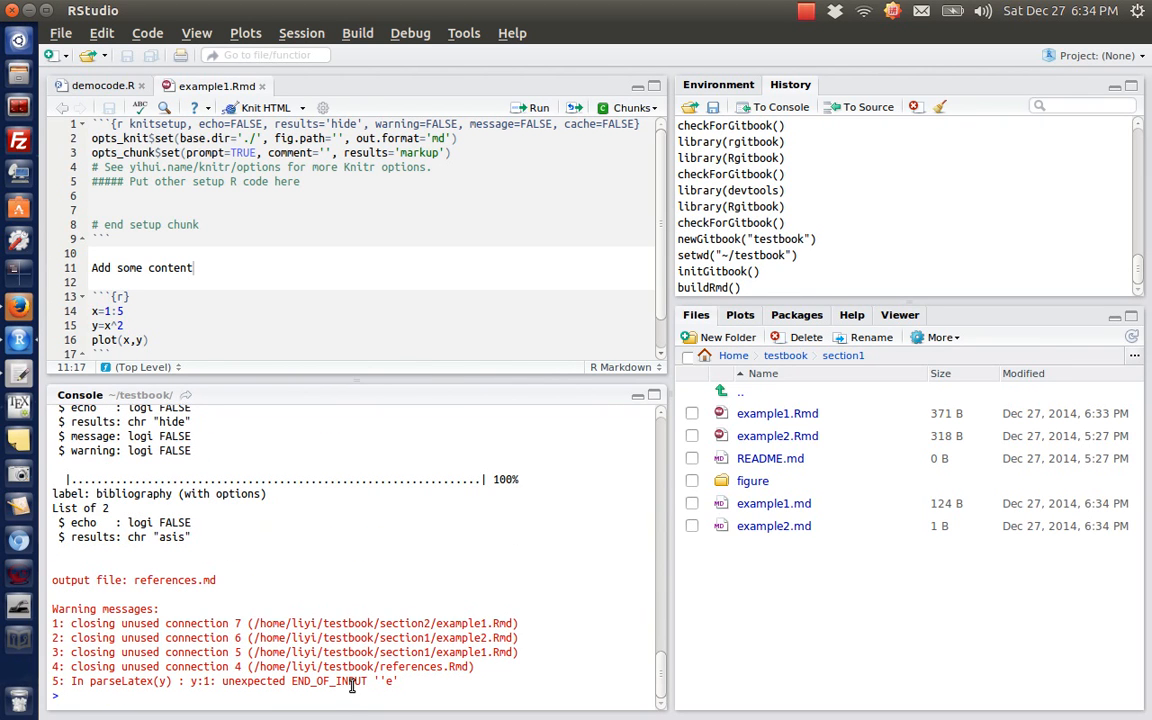
{"action": "mouse_move", "coordinate": [328, 603]}
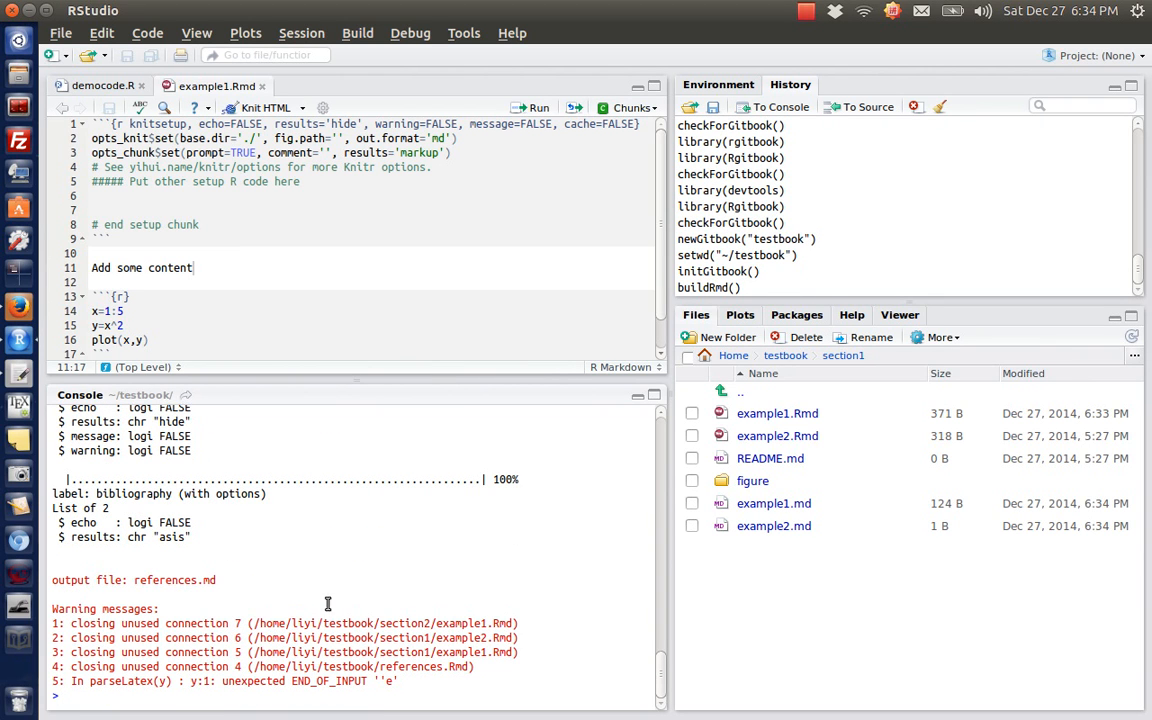
{"action": "mouse_move", "coordinate": [198, 580]}
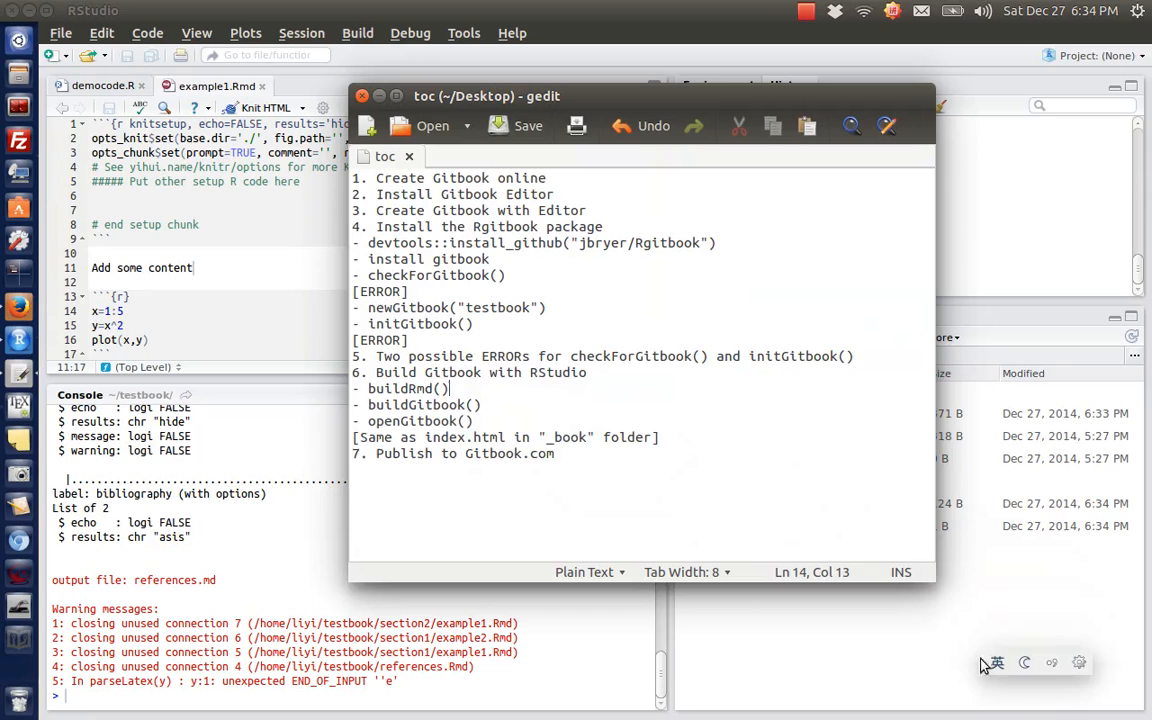
Run buildGitbook() in the console until it reports "Successfully built!"
{"action": "double_click", "coordinate": [420, 404]}
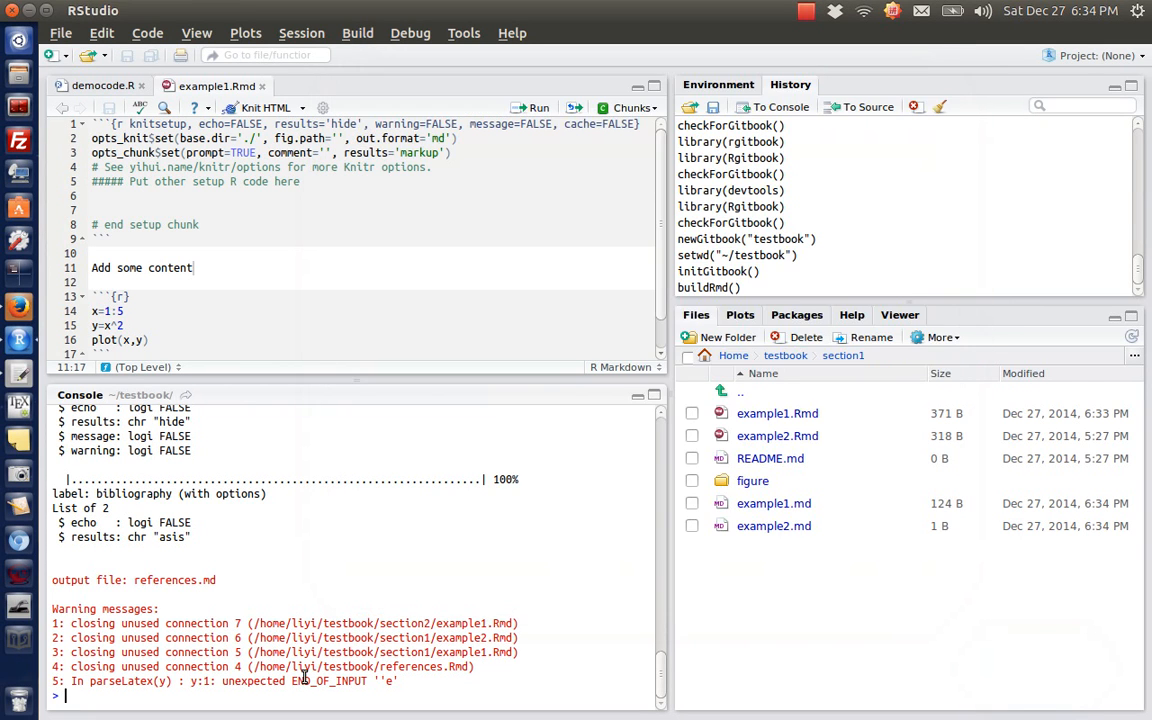
{"action": "type", "text": "buildGitbook()"}
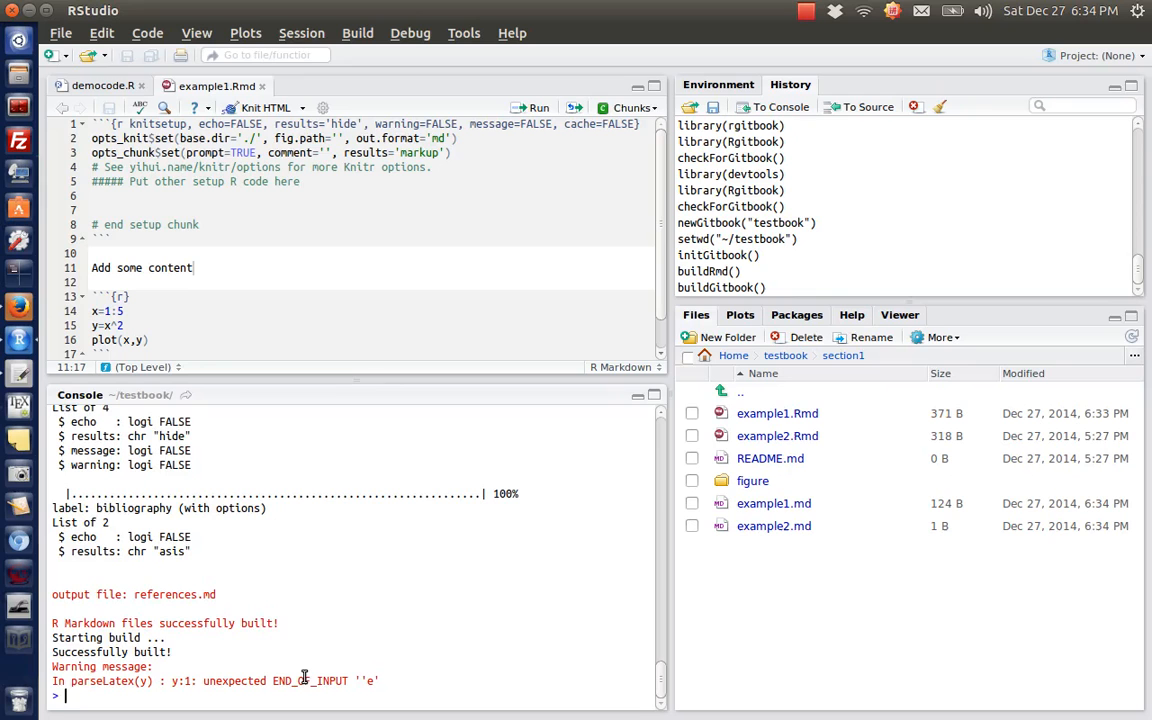
{"action": "mouse_move", "coordinate": [280, 632]}
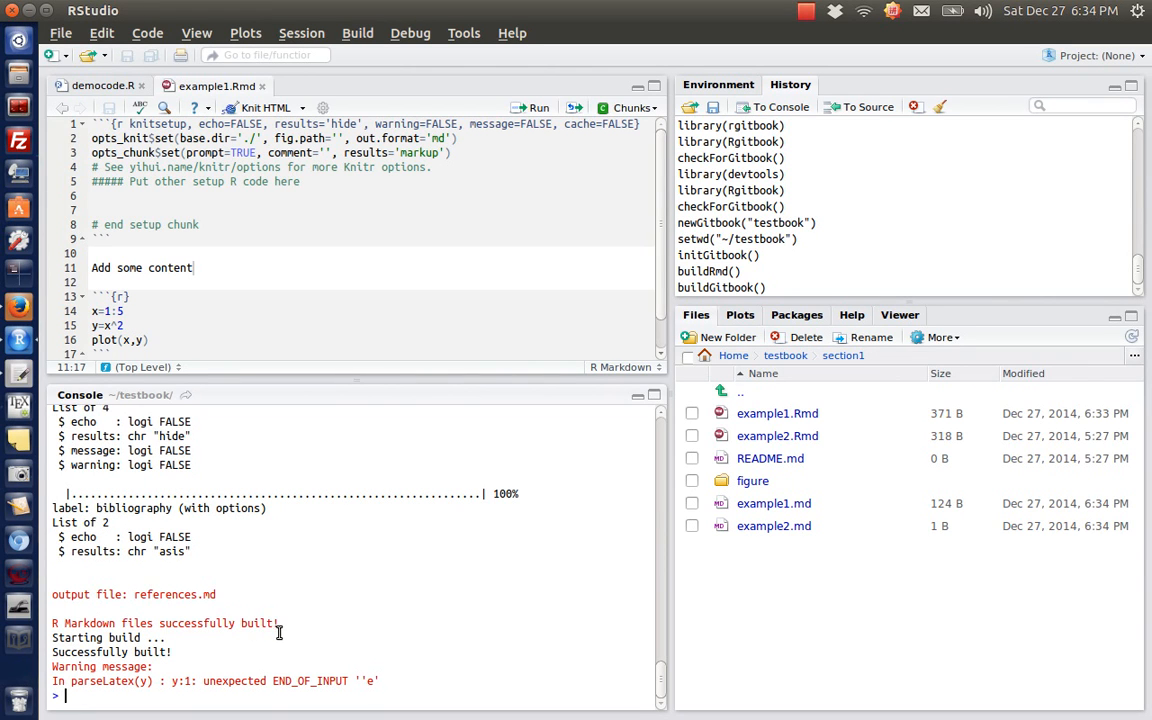
{"action": "mouse_move", "coordinate": [47, 360]}
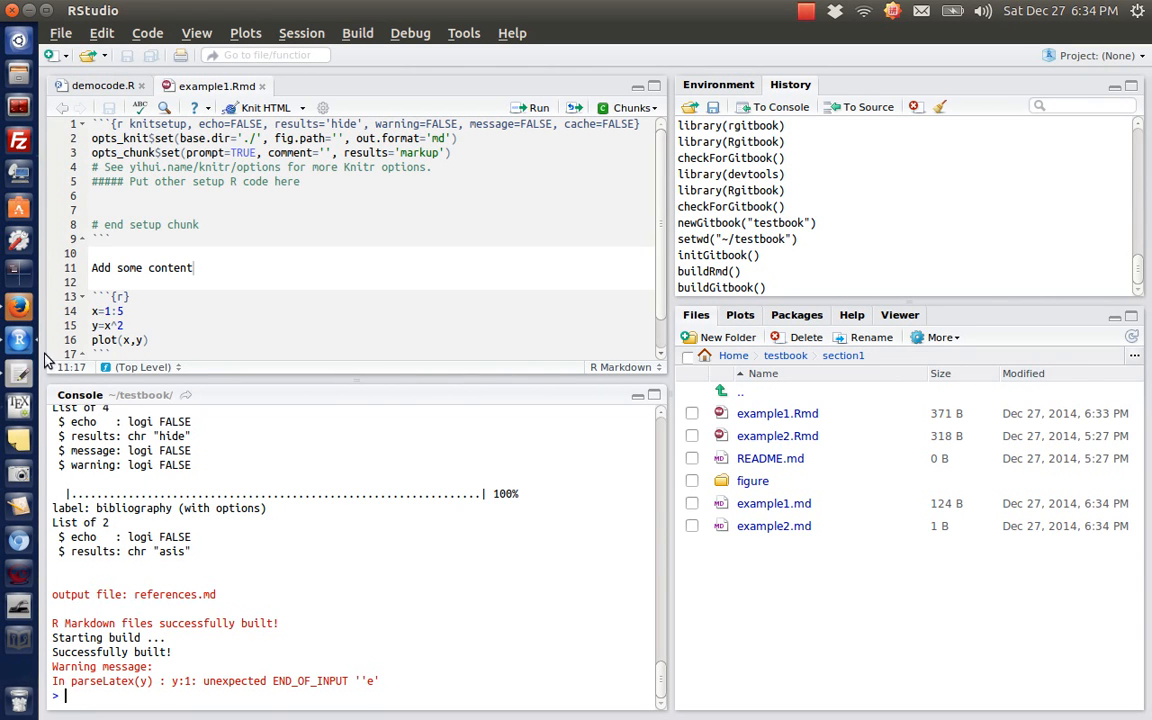
{"action": "mouse_move", "coordinate": [18, 374]}
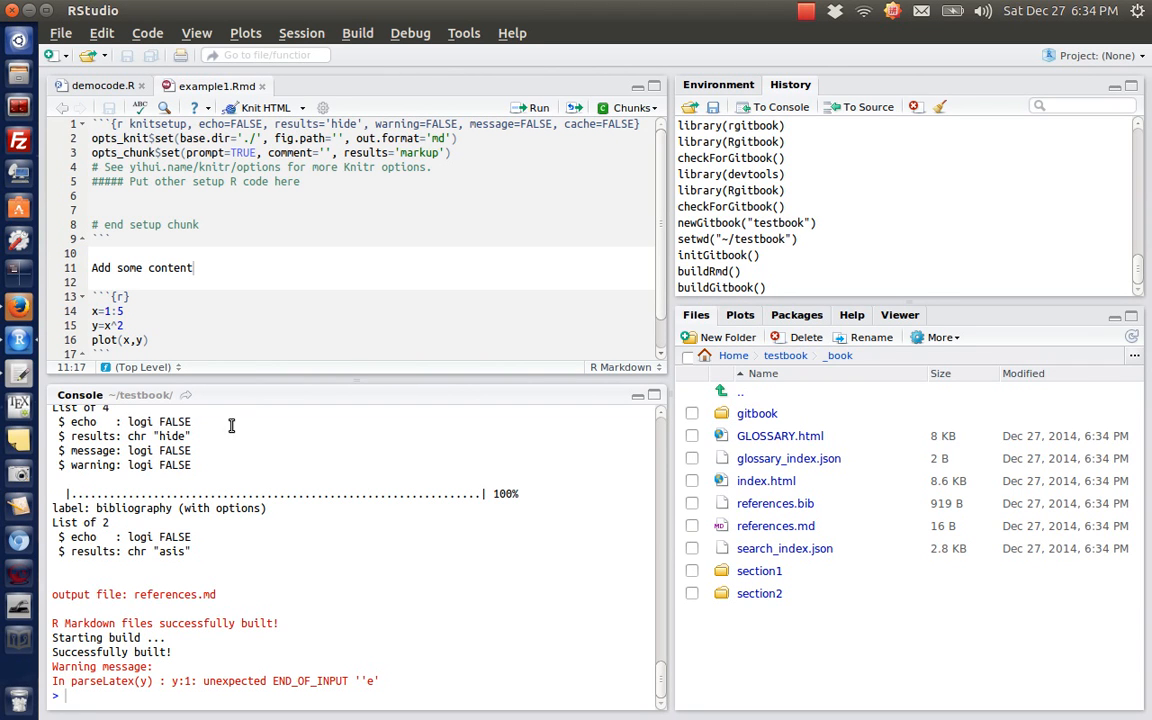
{"action": "mouse_move", "coordinate": [765, 498]}
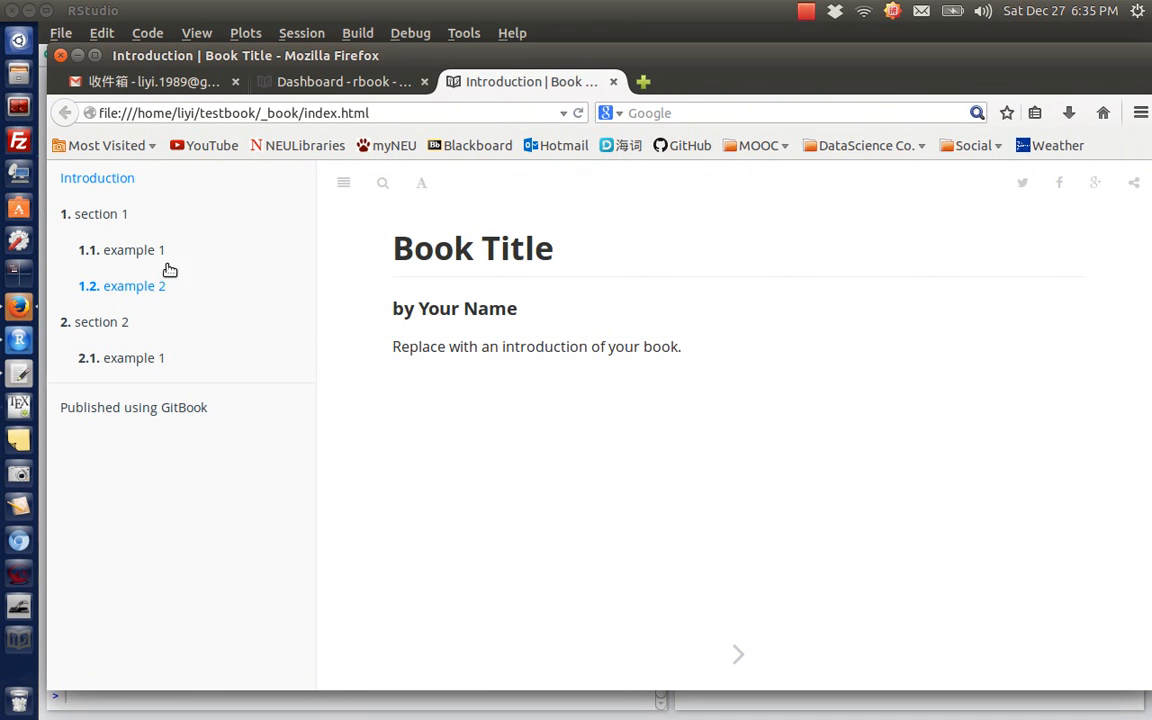
Open '1.1. example 1' in the book sidebar and scroll to view its scatter plot
{"action": "left_click", "coordinate": [128, 249]}
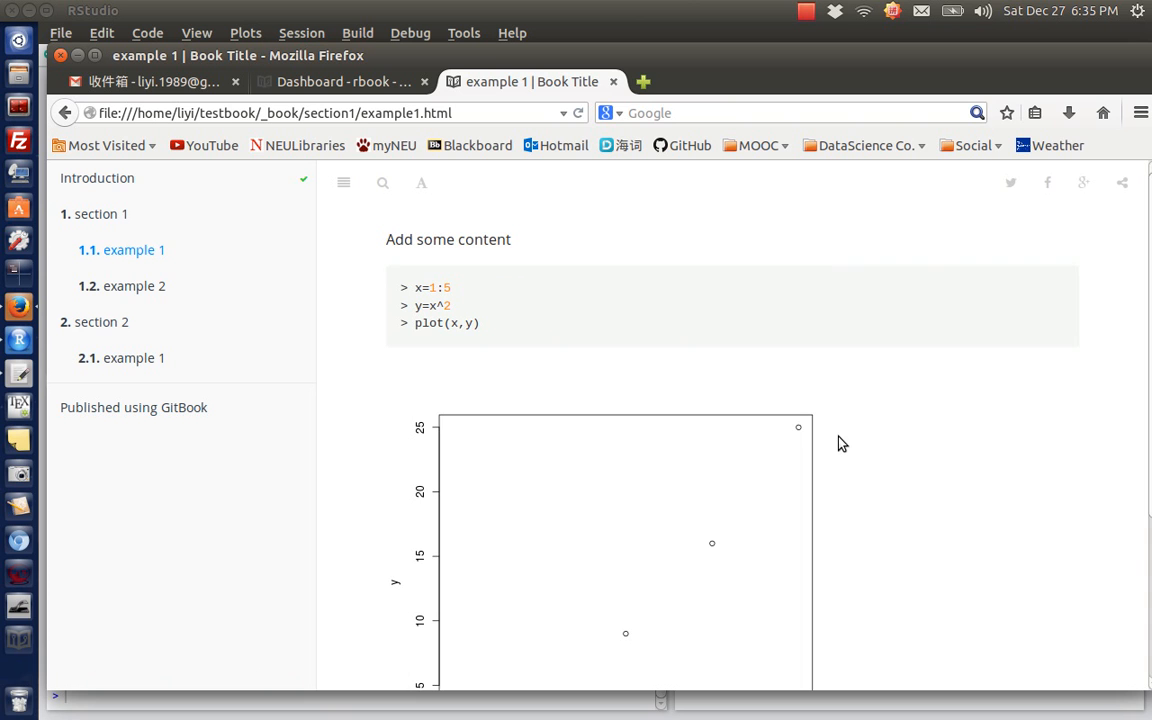
{"action": "scroll", "scroll_direction": "down", "scroll_amount": 3}
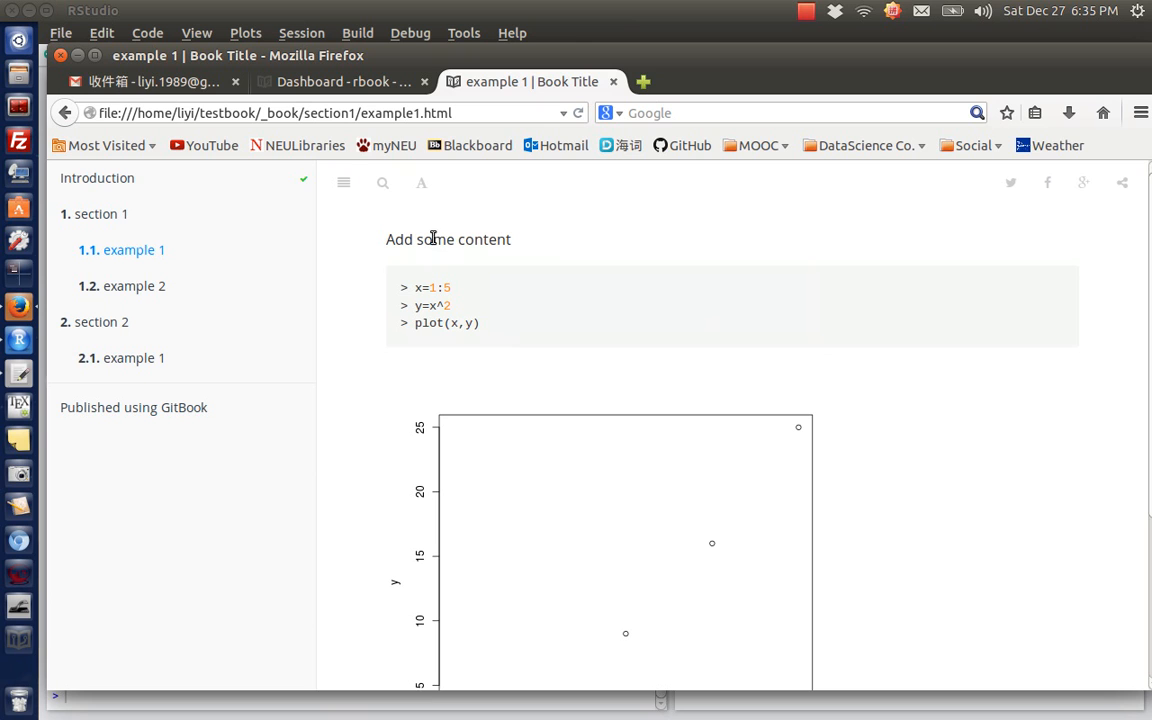
{"action": "mouse_move", "coordinate": [630, 338]}
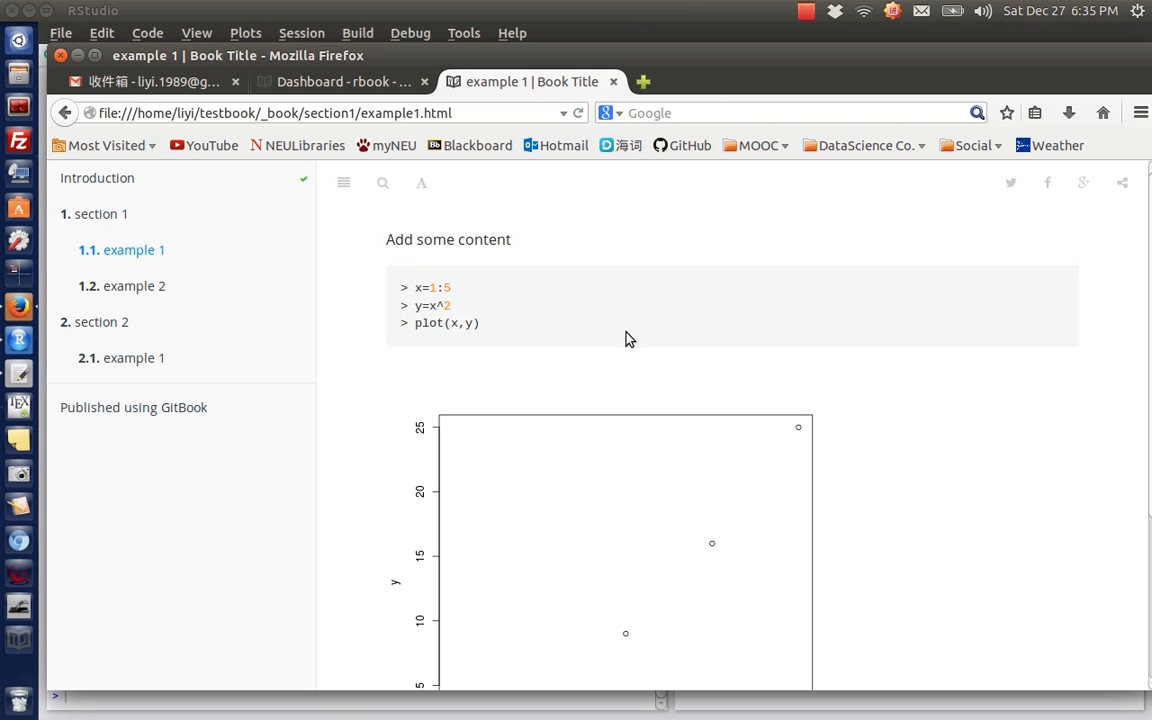
{"action": "mouse_move", "coordinate": [403, 258]}
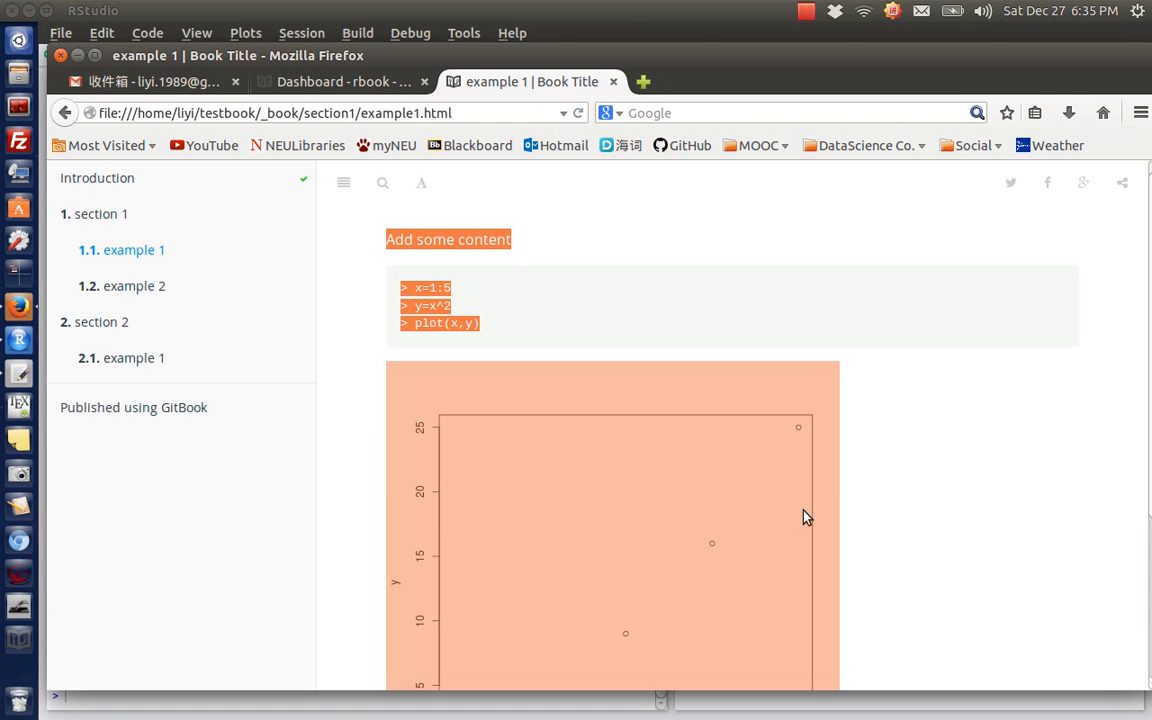
{"action": "scroll", "scroll_direction": "down", "scroll_amount": 3}
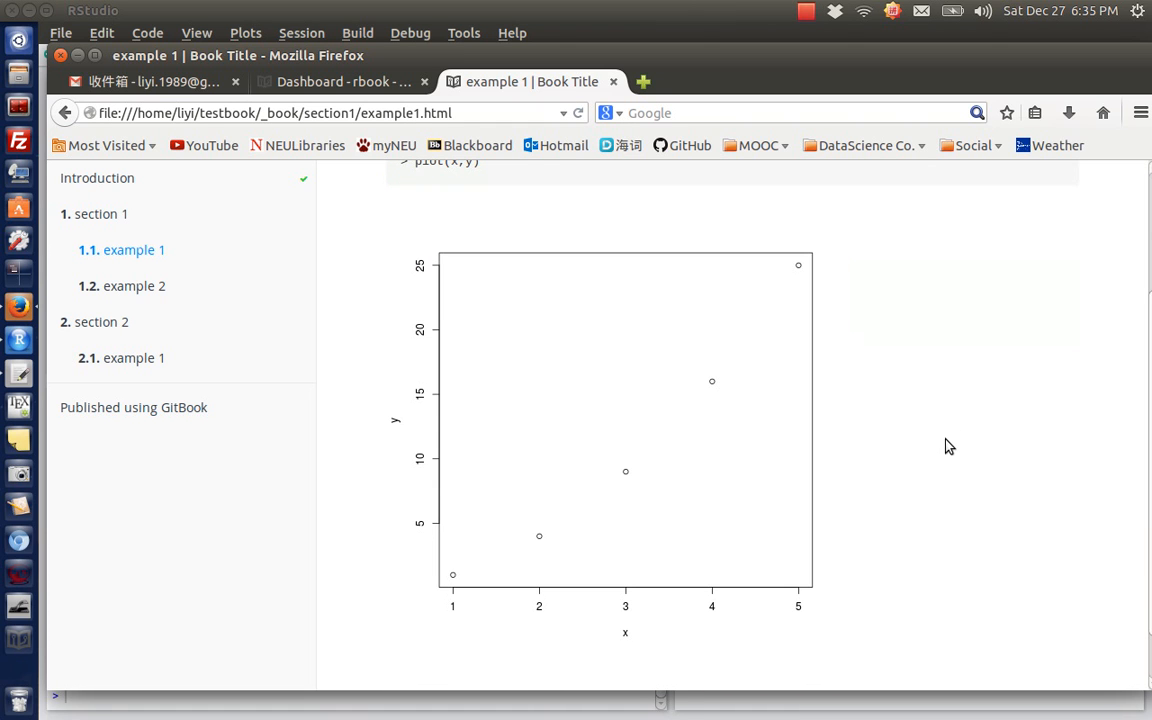
{"action": "mouse_move", "coordinate": [939, 450]}
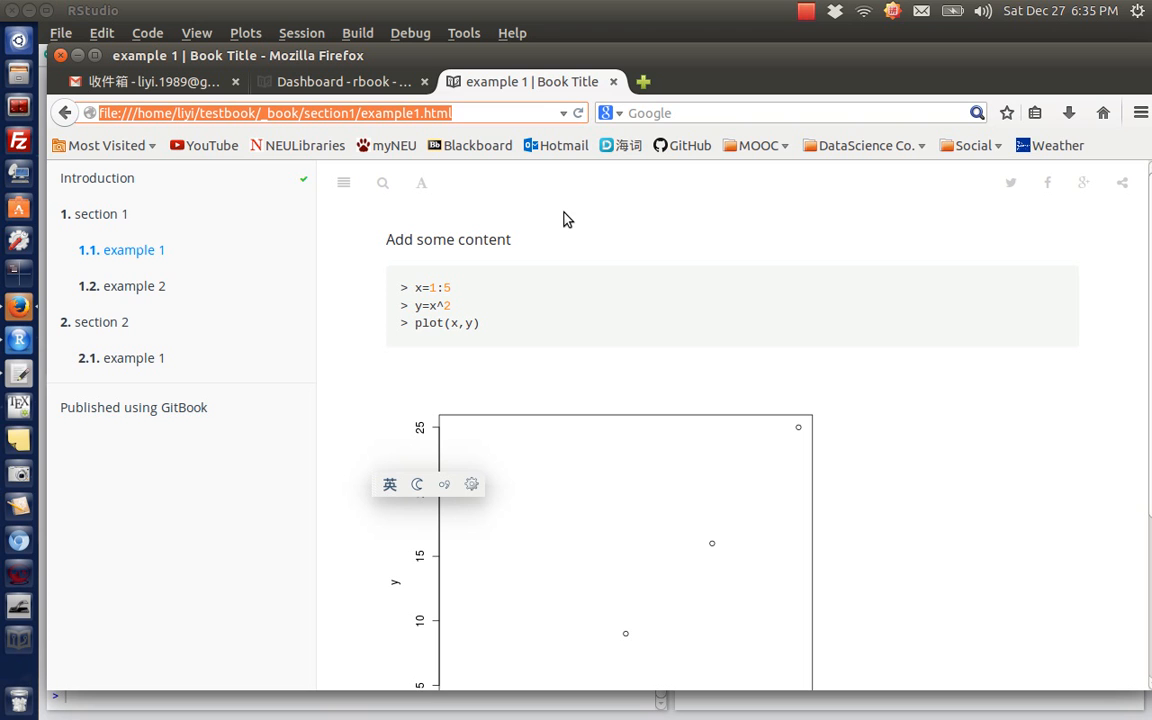
{"action": "mouse_move", "coordinate": [716, 183]}
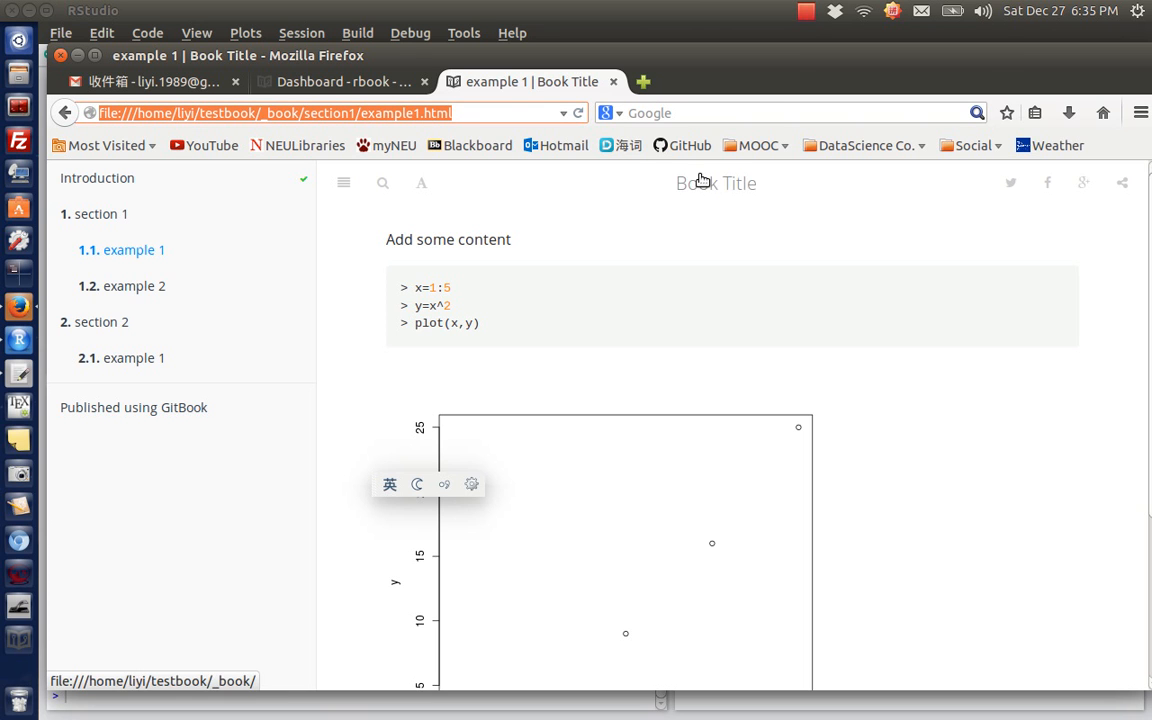